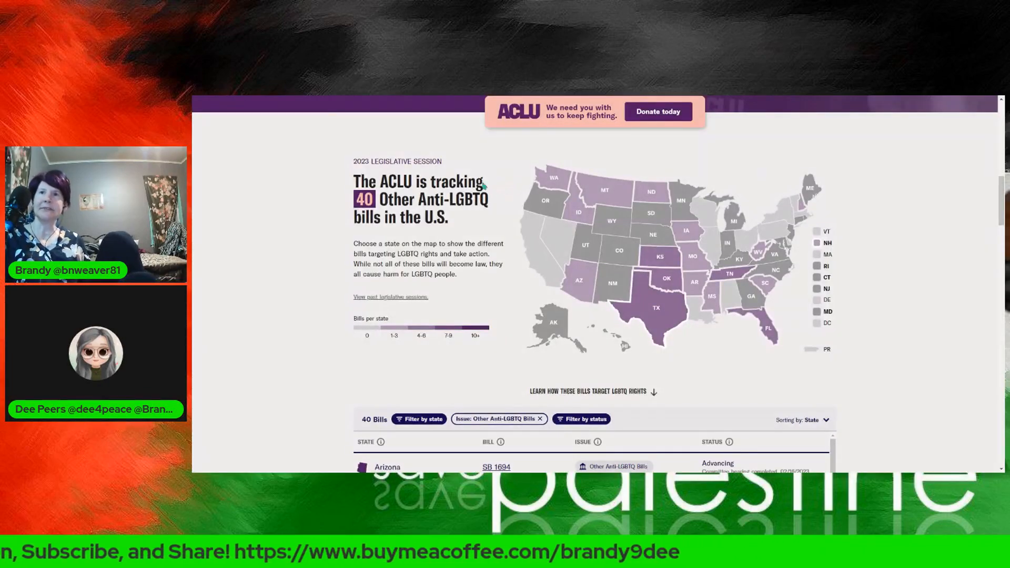
pyautogui.moveTo(499, 191)
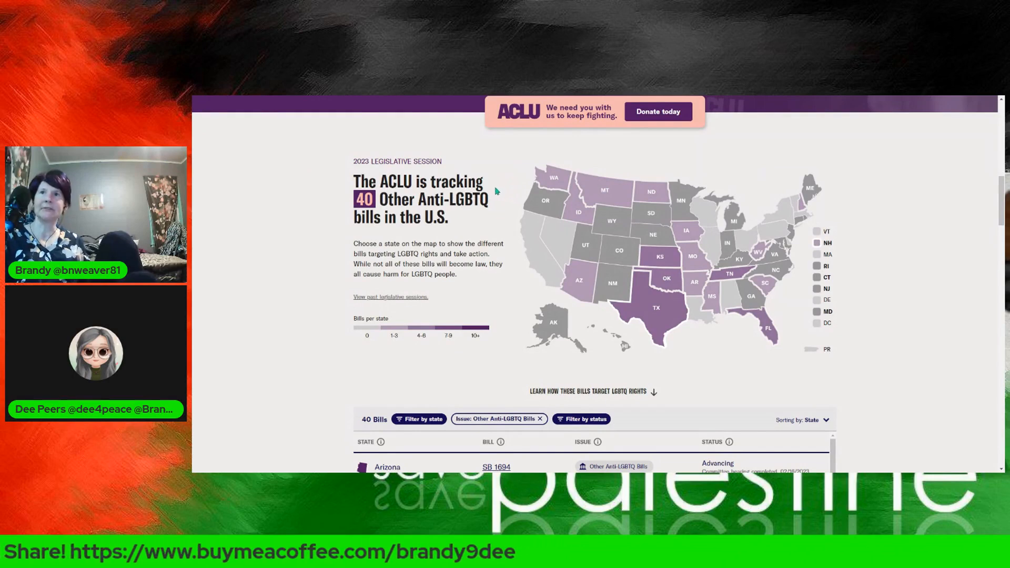
pyautogui.moveTo(495, 217)
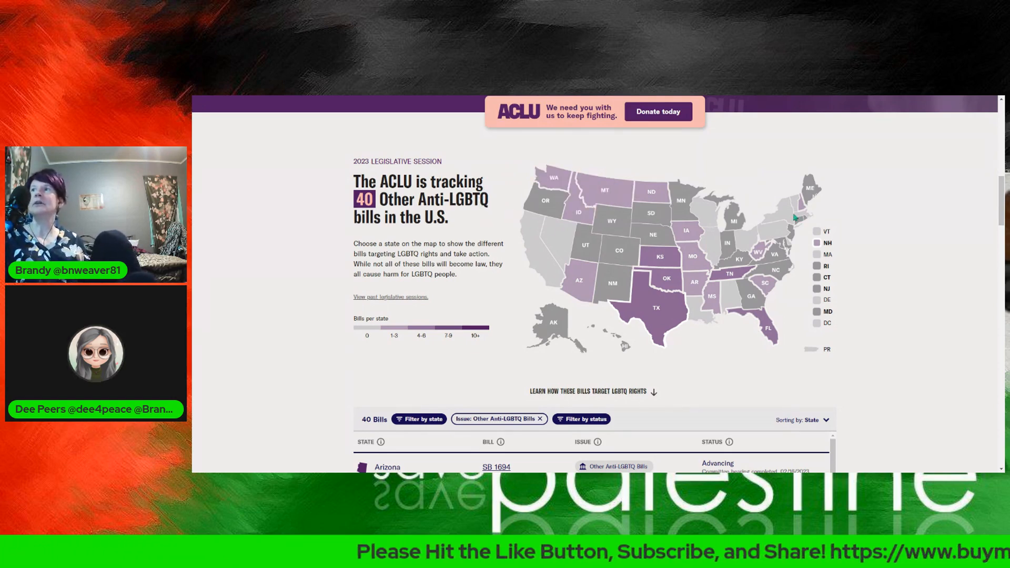
pyautogui.moveTo(398, 333)
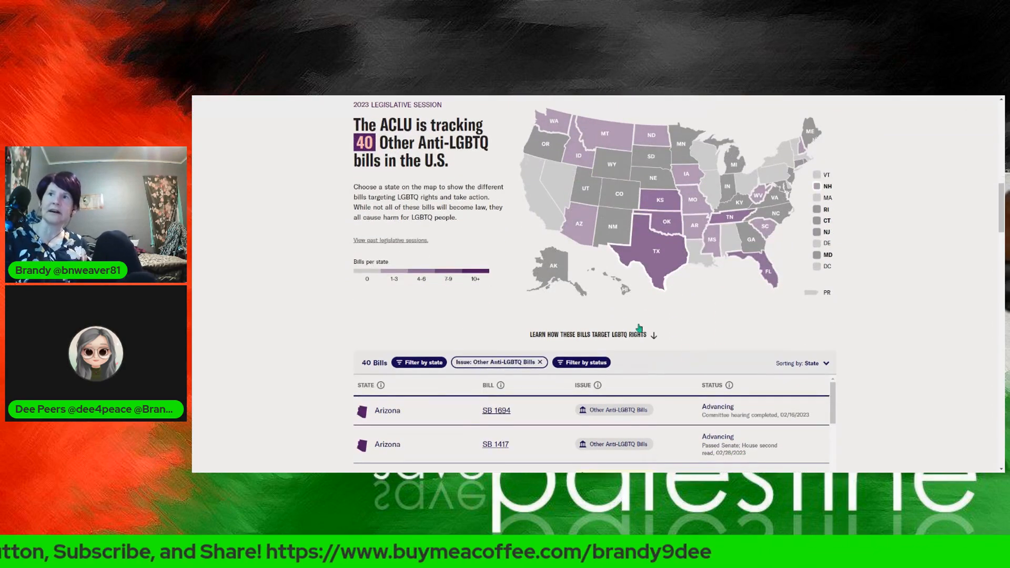
# Open the engrossed SB199 PDF and view page 1's title, subtitle and definitions
pyautogui.scroll(-3)
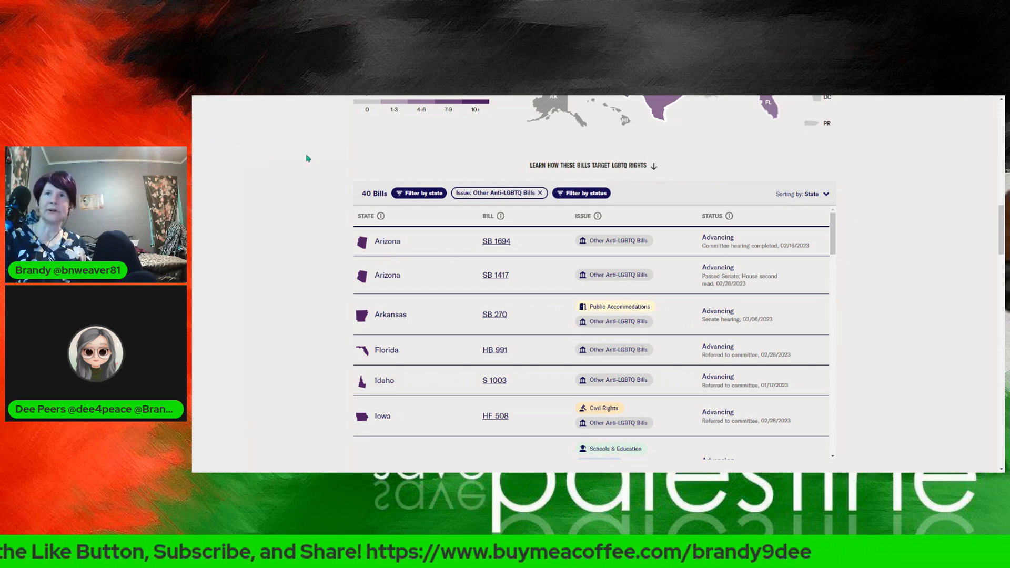
pyautogui.moveTo(358, 307)
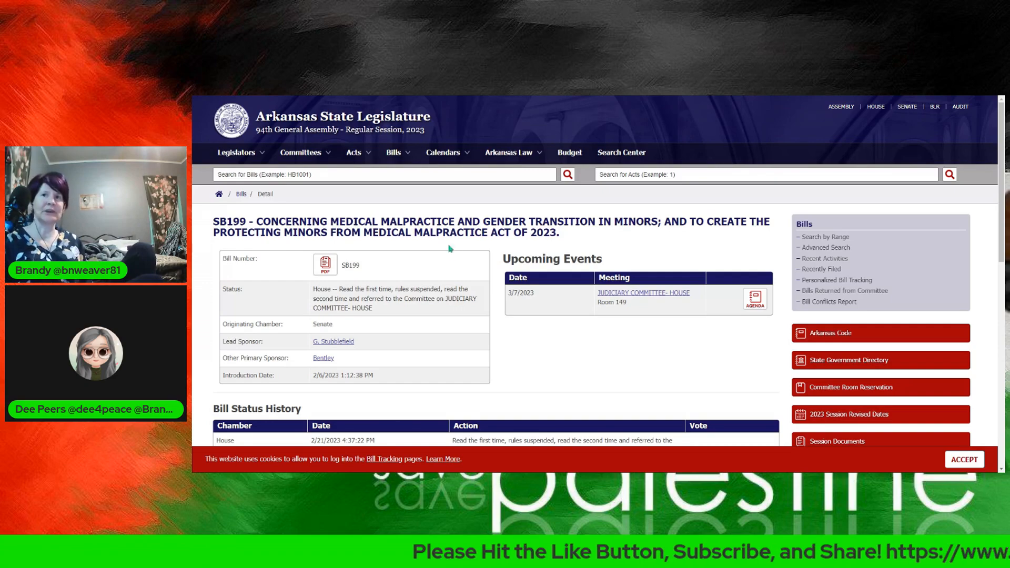
pyautogui.scroll(-3)
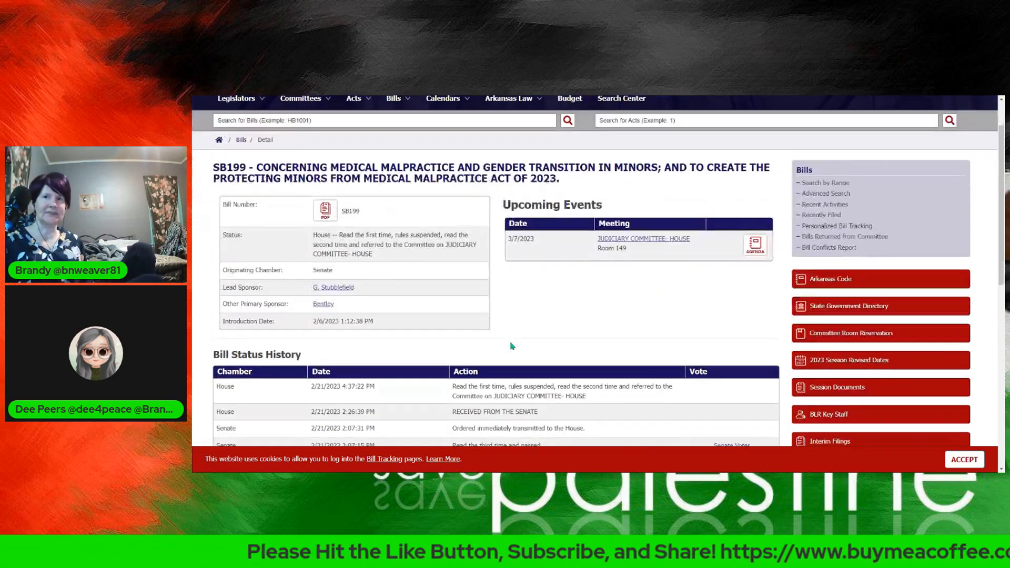
pyautogui.scroll(-3)
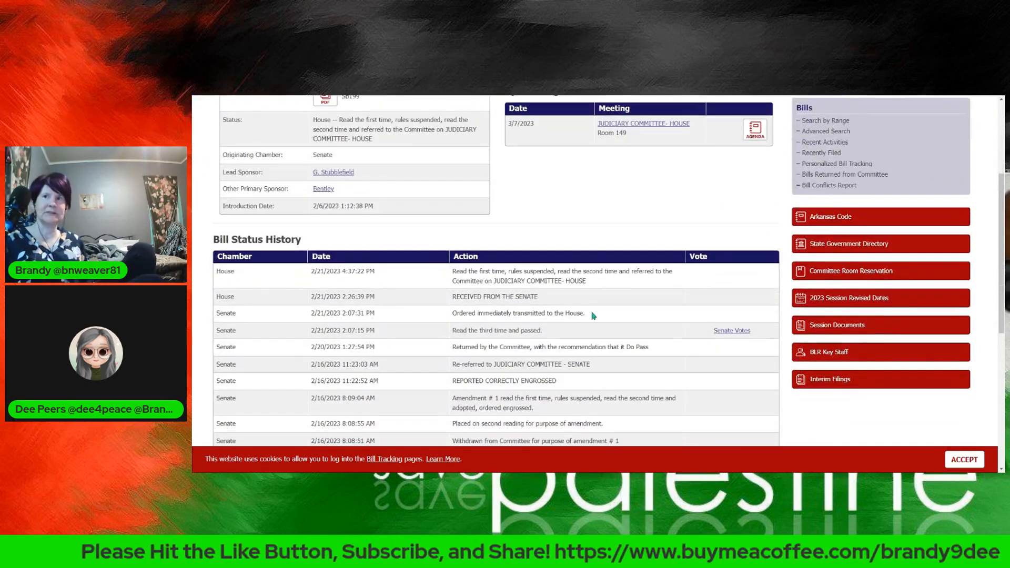
pyautogui.scroll(3)
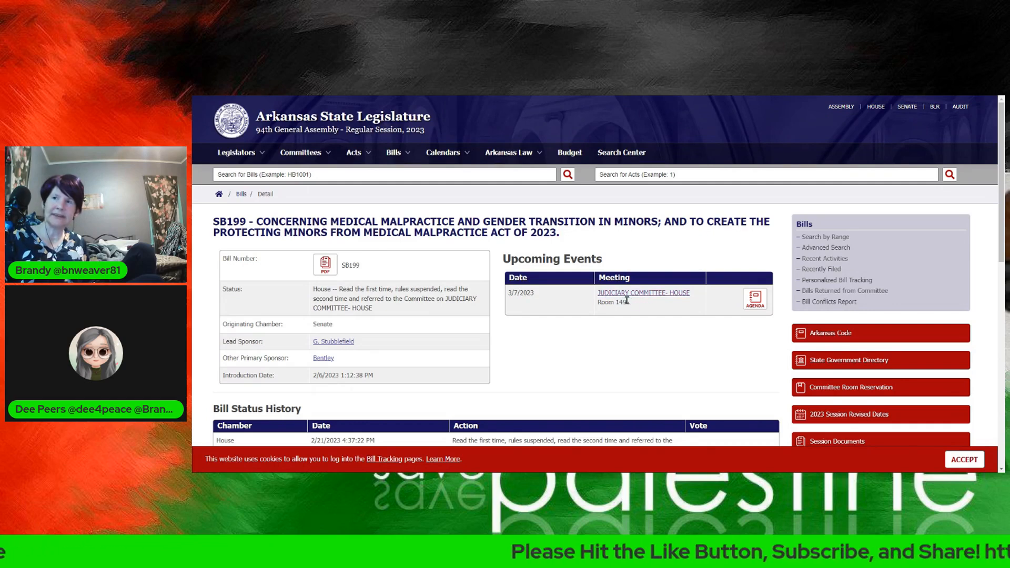
pyautogui.moveTo(565, 295)
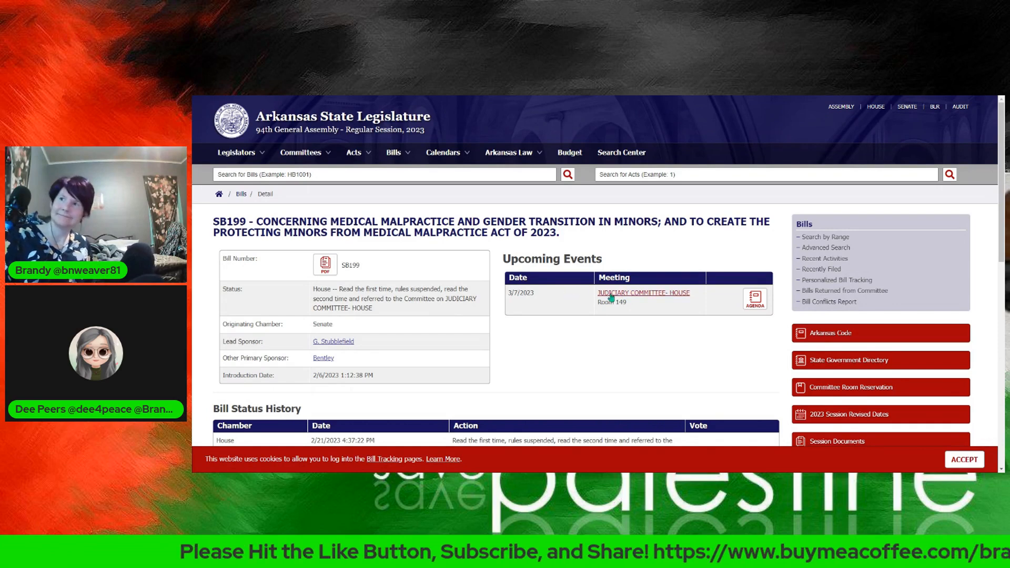
pyautogui.click(509, 152)
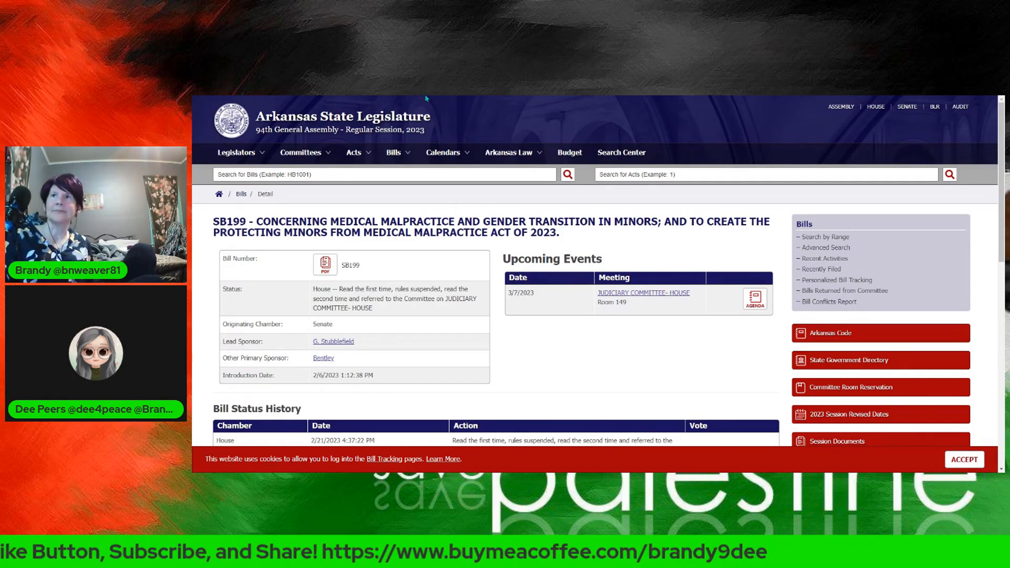
pyautogui.moveTo(277, 100)
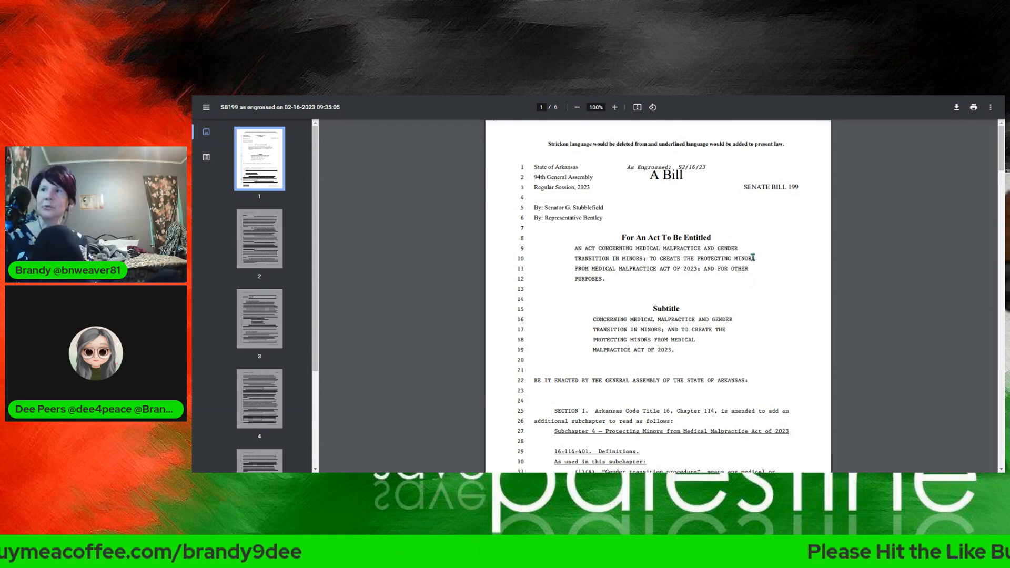
pyautogui.moveTo(752, 292)
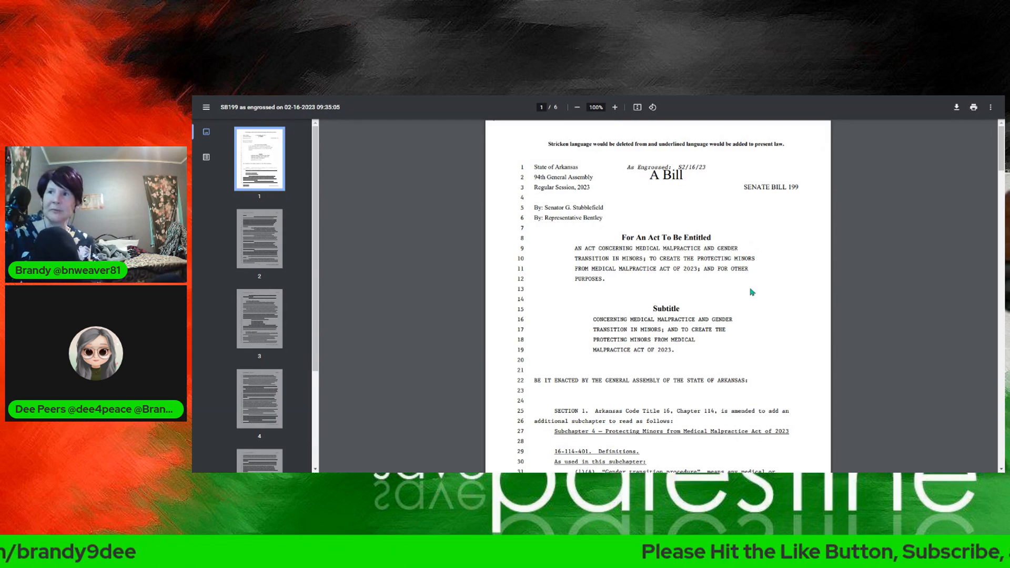
pyautogui.scroll(-3)
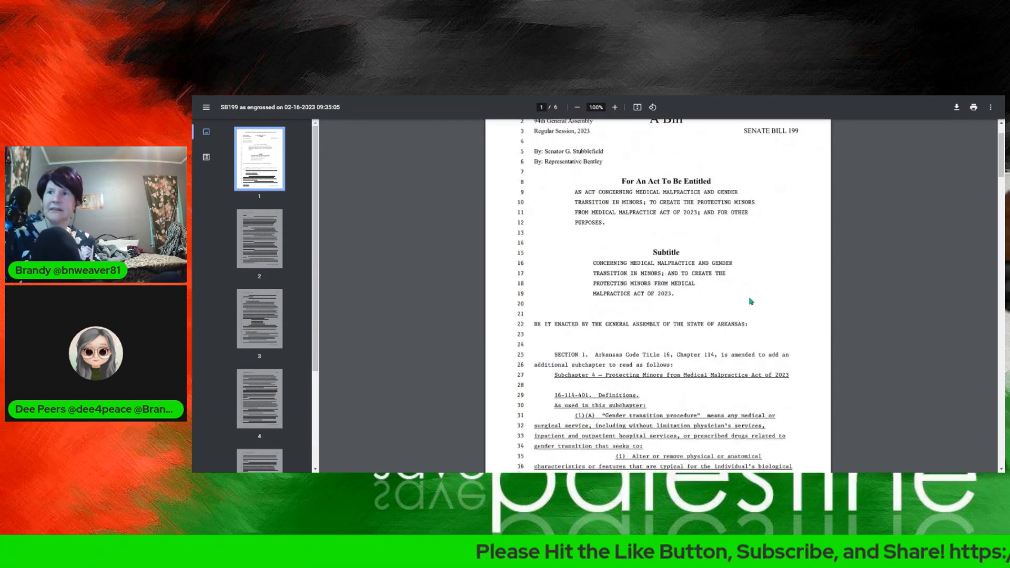
pyautogui.scroll(-3)
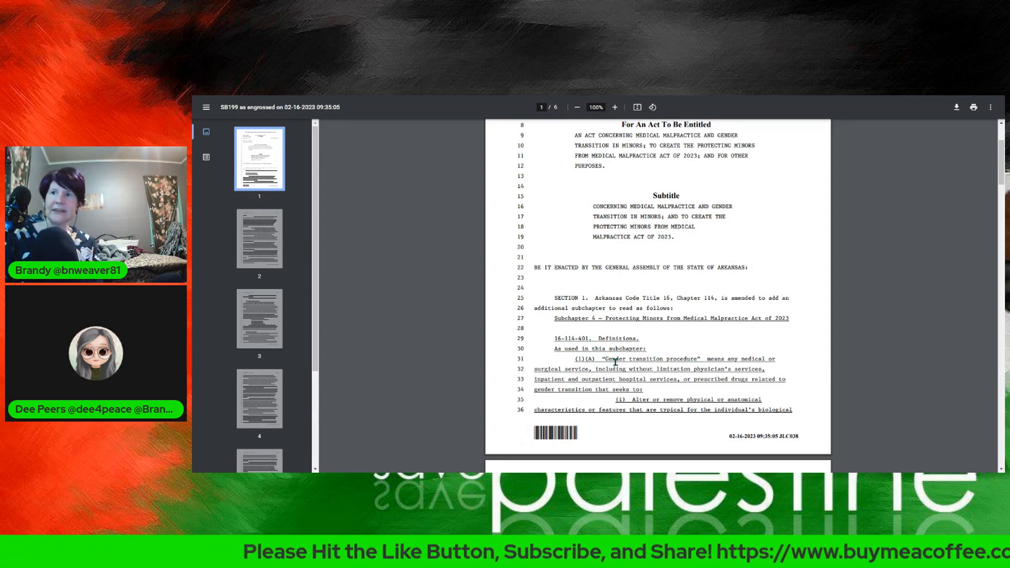
pyautogui.moveTo(663, 374)
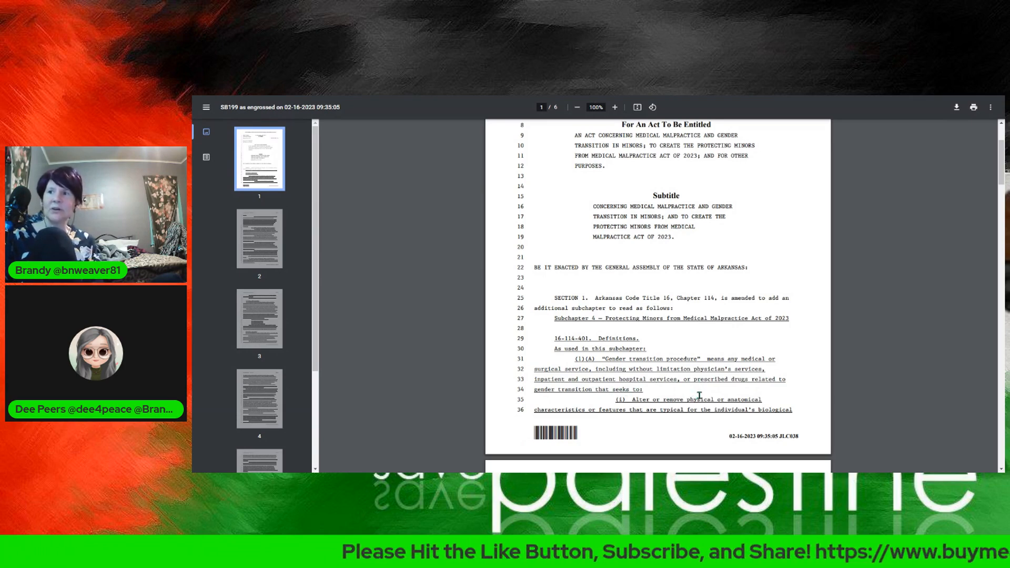
pyautogui.moveTo(742, 399)
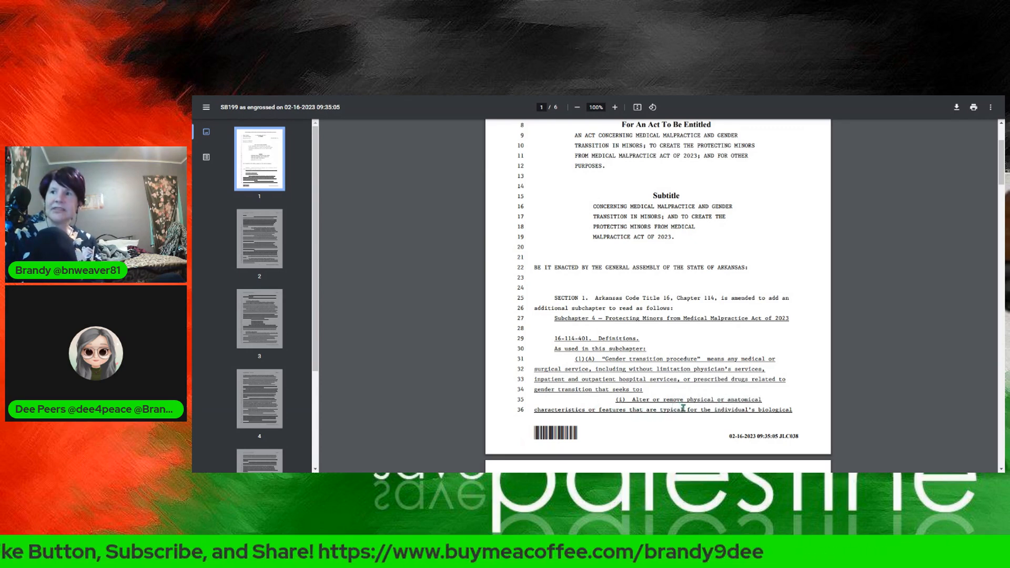
# Bring the top of SB199 page 2, defining gender transition procedures, into view
pyautogui.scroll(-3)
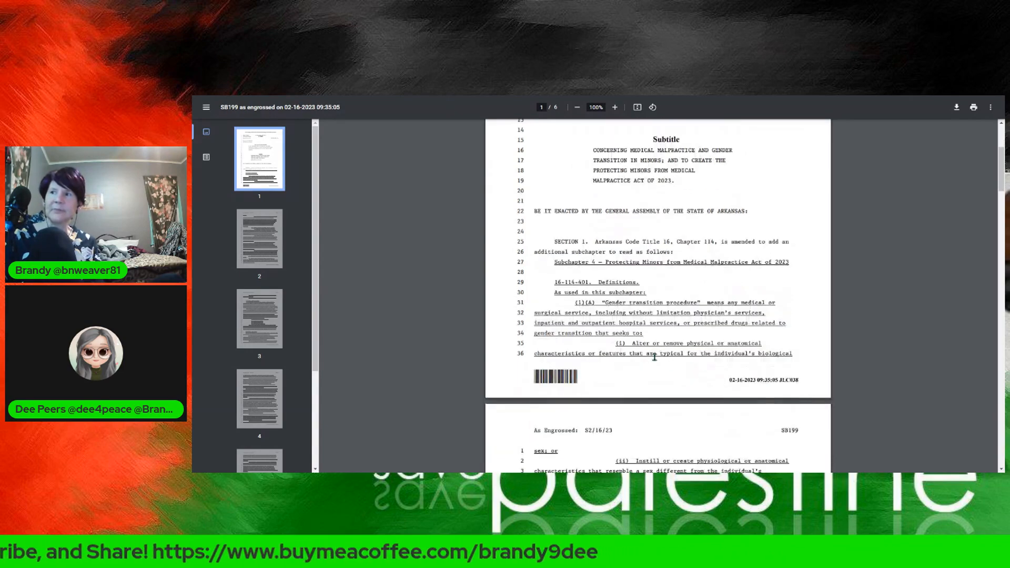
pyautogui.scroll(-3)
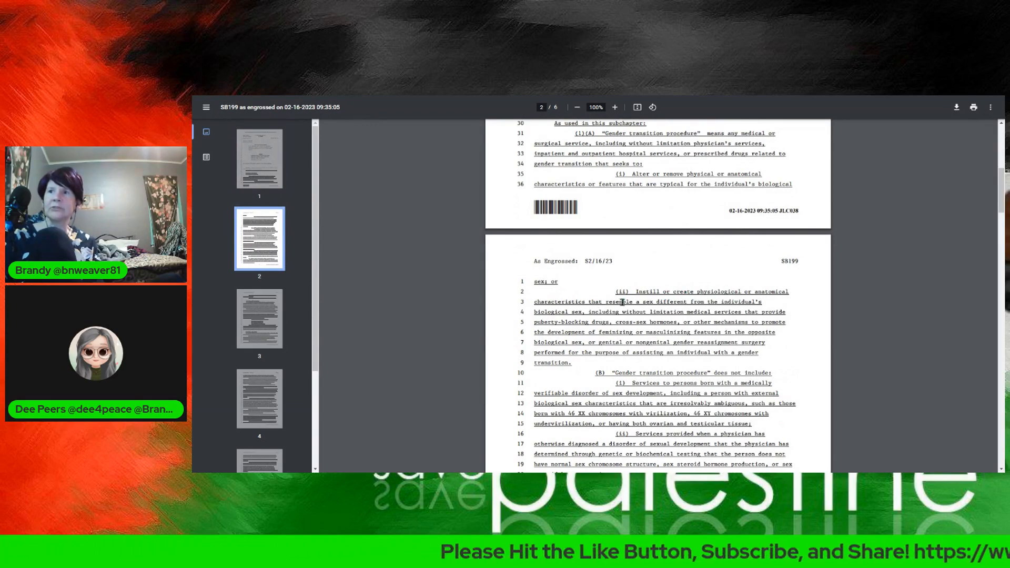
pyautogui.moveTo(652, 301)
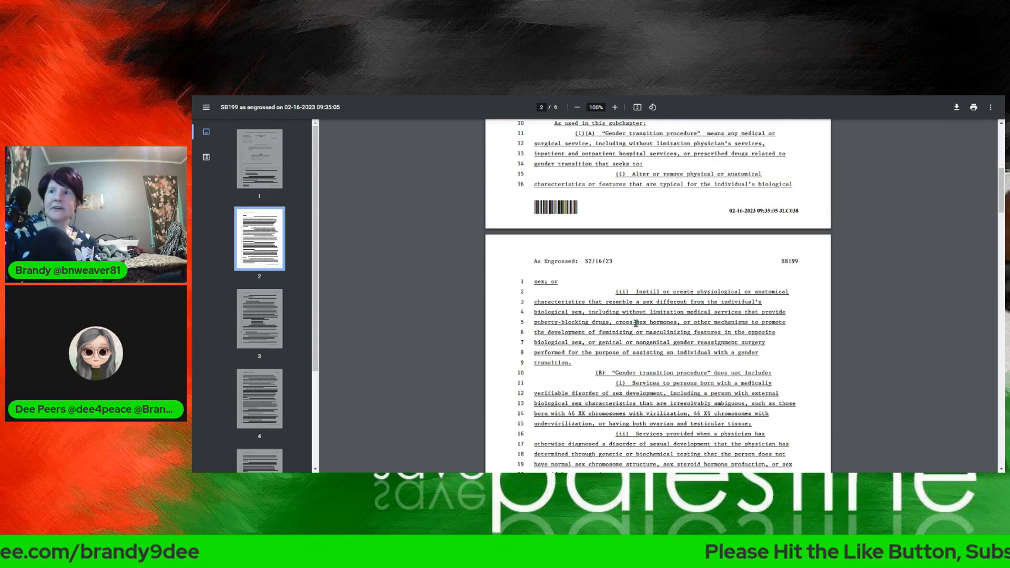
pyautogui.moveTo(723, 323)
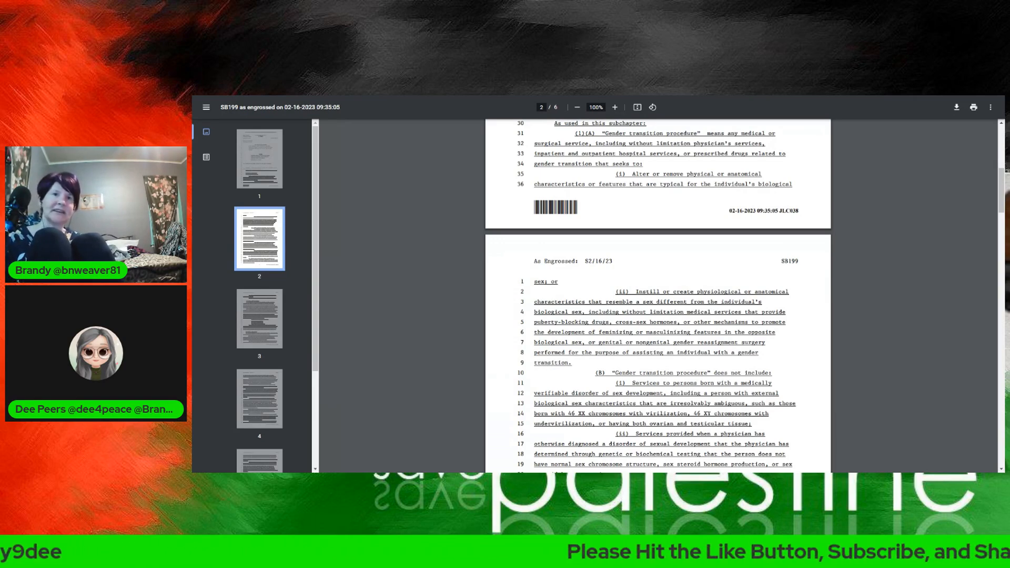
pyautogui.moveTo(406, 331)
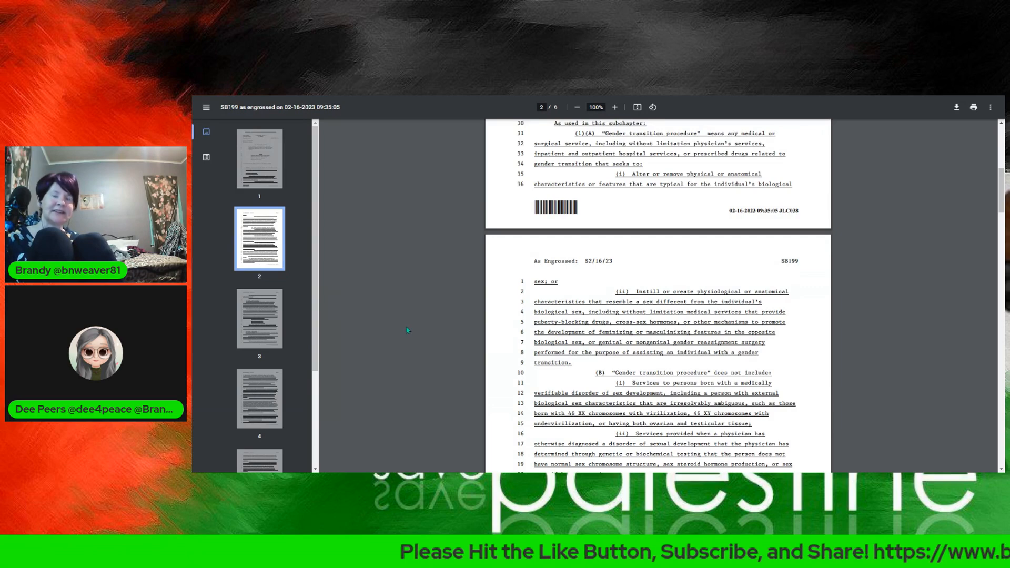
pyautogui.moveTo(428, 353)
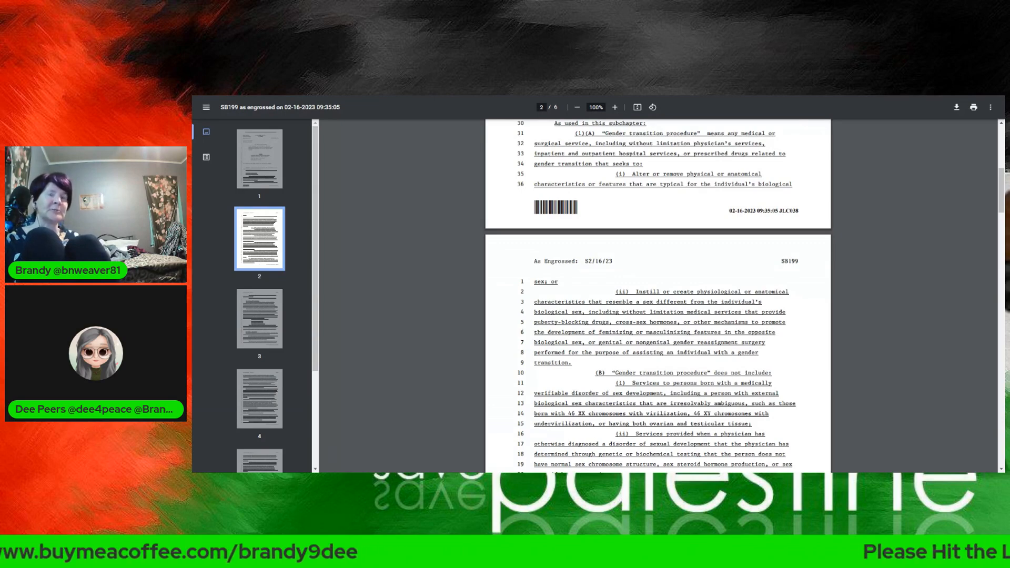
pyautogui.moveTo(426, 354)
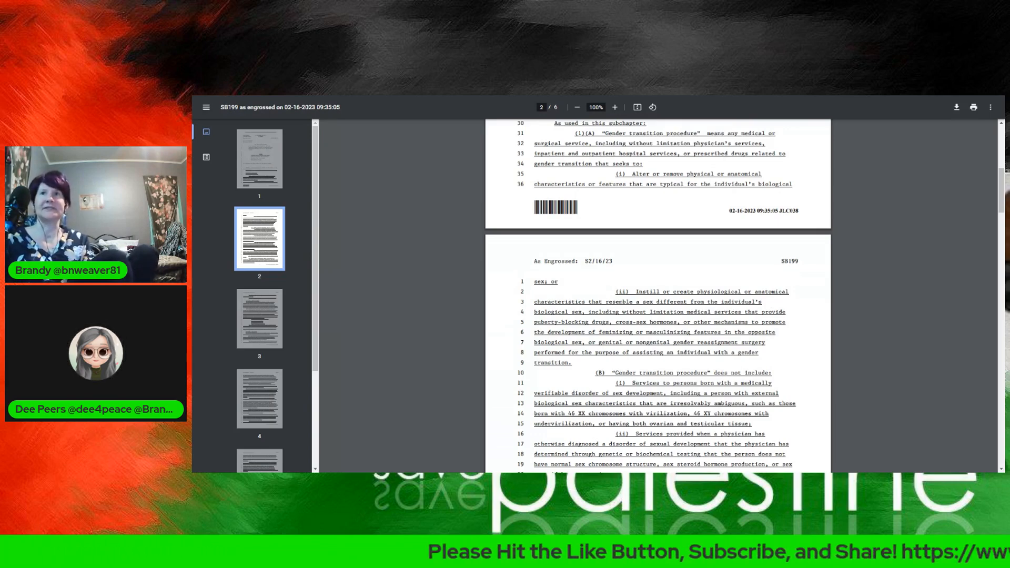
pyautogui.moveTo(673, 285)
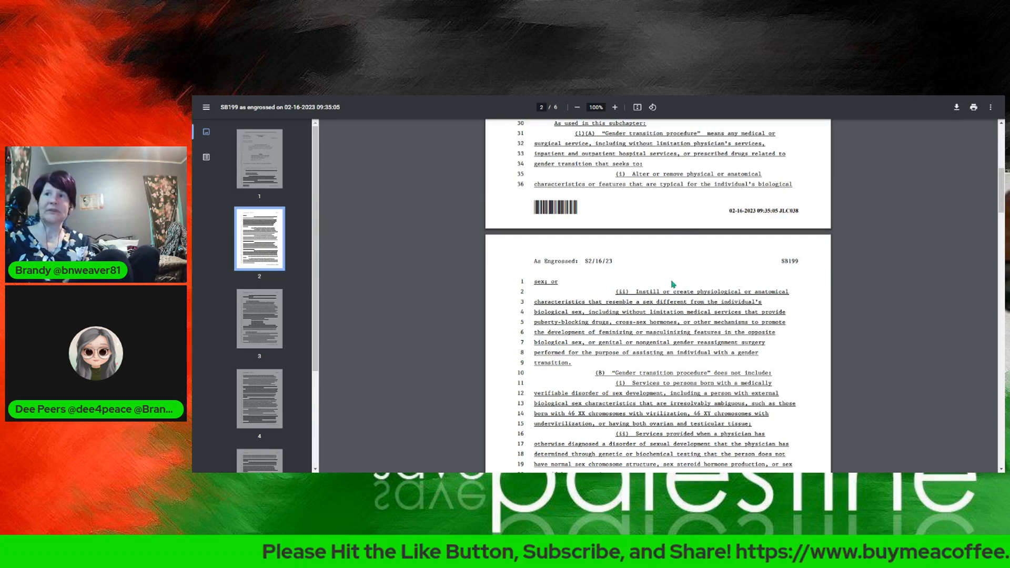
# Reveal lines 20–25 of SB199 page 2, listing what transition procedures exclude
pyautogui.scroll(-3)
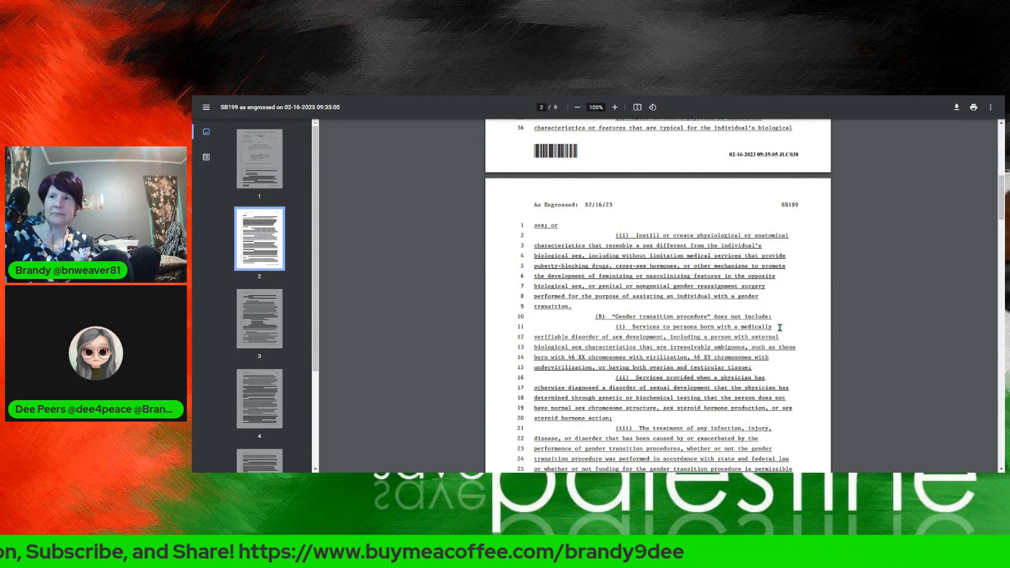
pyautogui.moveTo(565, 311)
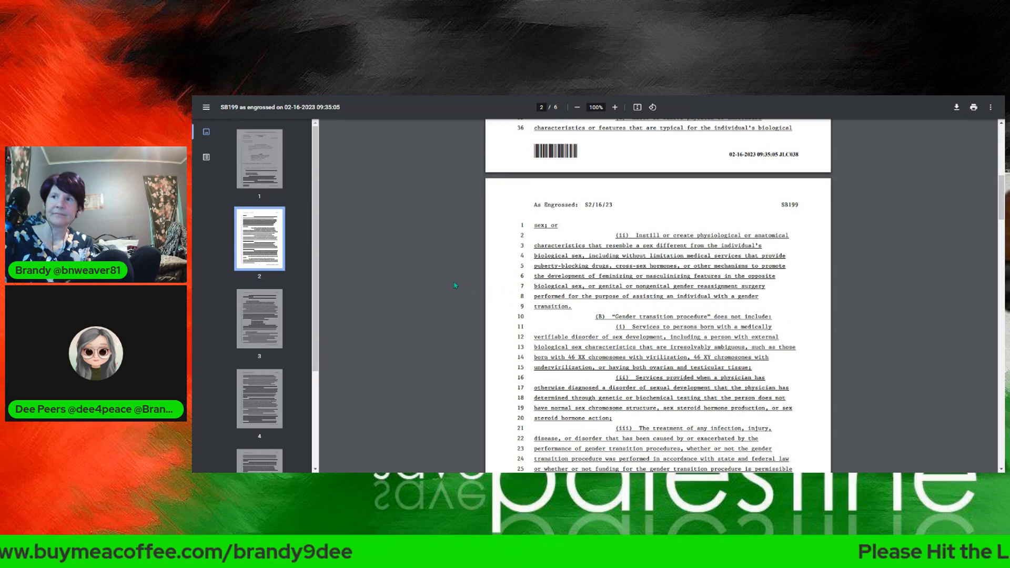
pyautogui.scroll(-3)
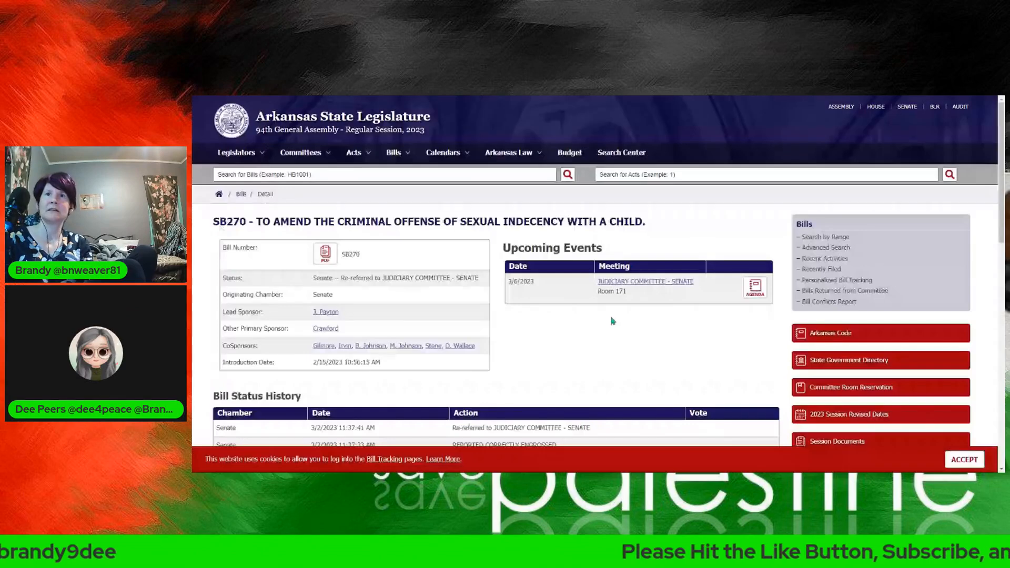
pyautogui.moveTo(586, 332)
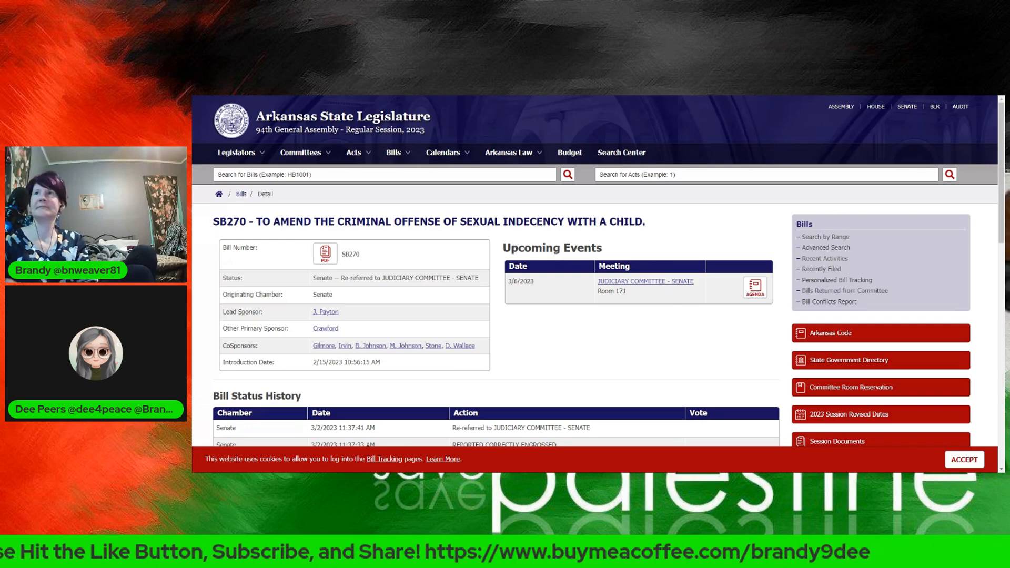
pyautogui.moveTo(501, 99)
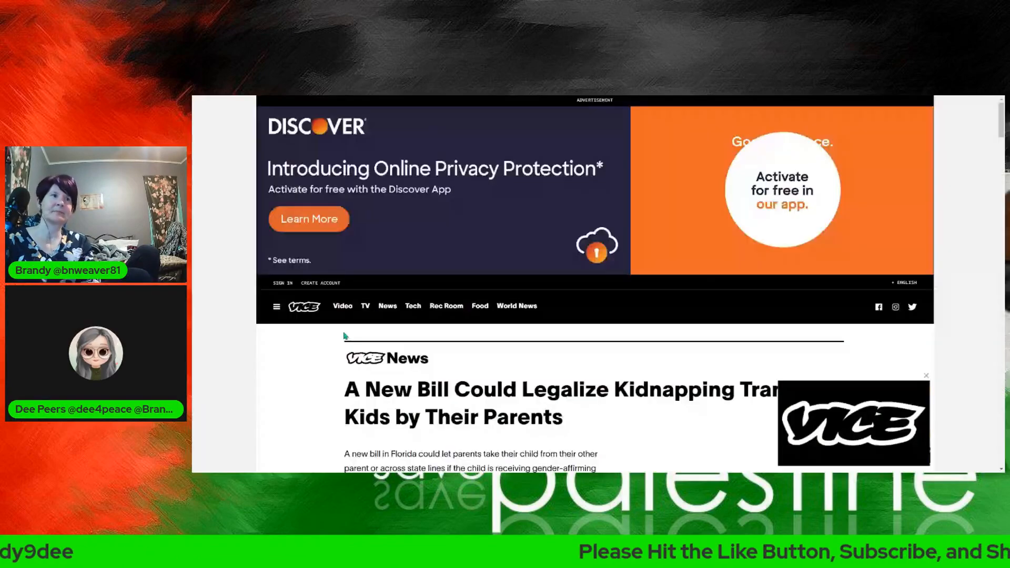
# Read the VICE article's opening paragraphs quoting Sen. Clay Yarborough's bill
pyautogui.scroll(-3)
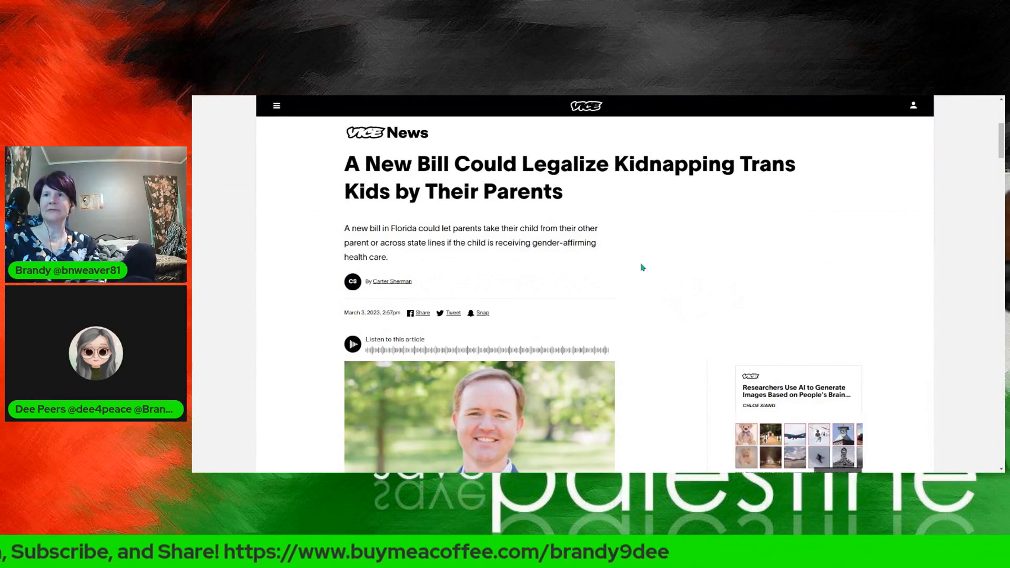
pyautogui.moveTo(610, 273)
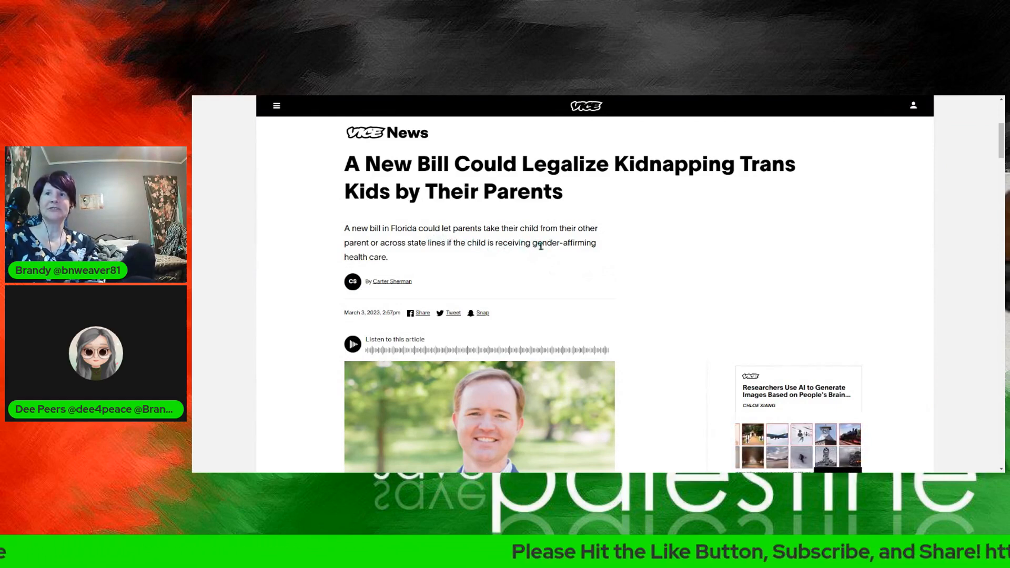
pyautogui.scroll(-3)
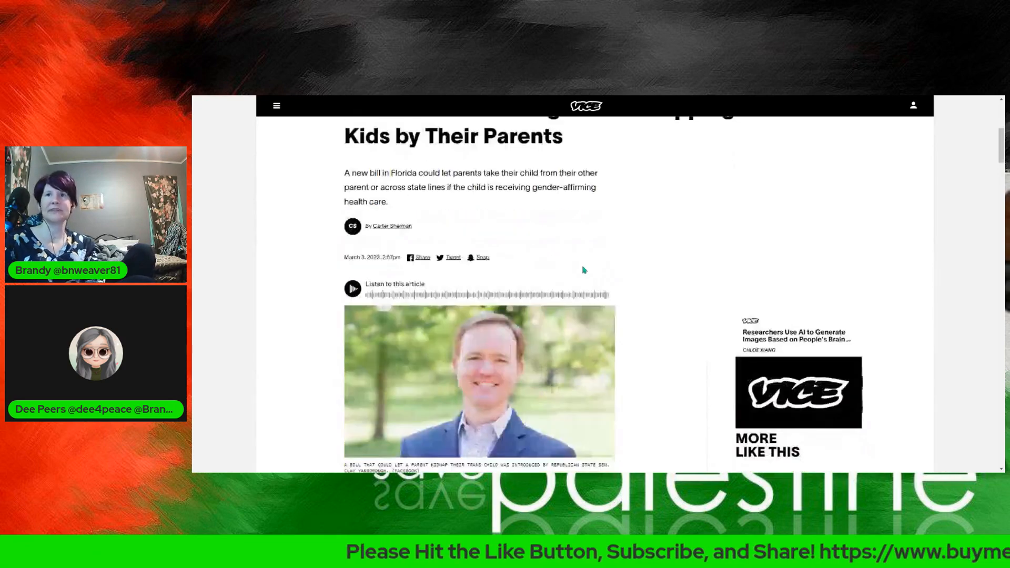
pyautogui.scroll(-3)
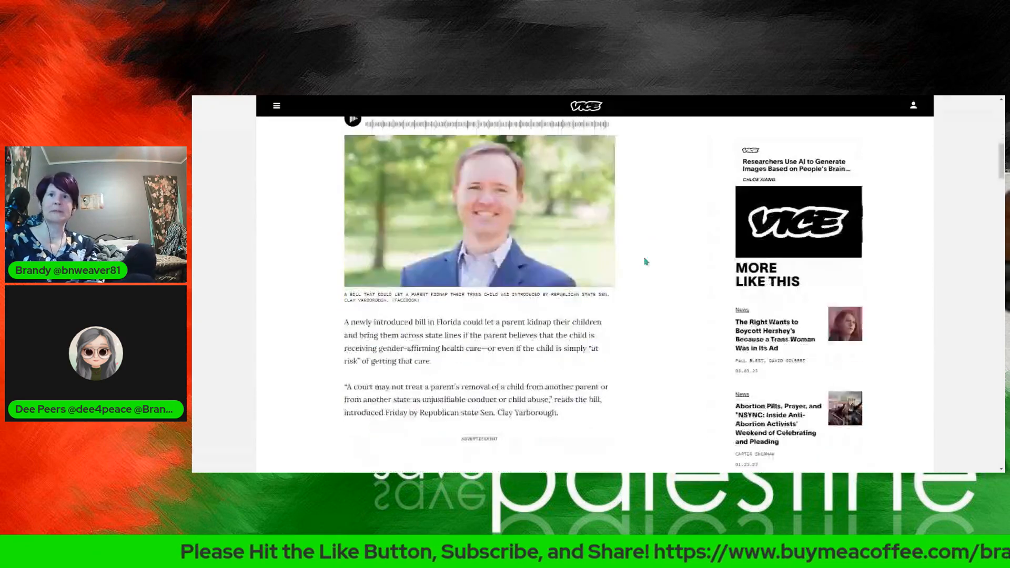
pyautogui.scroll(-3)
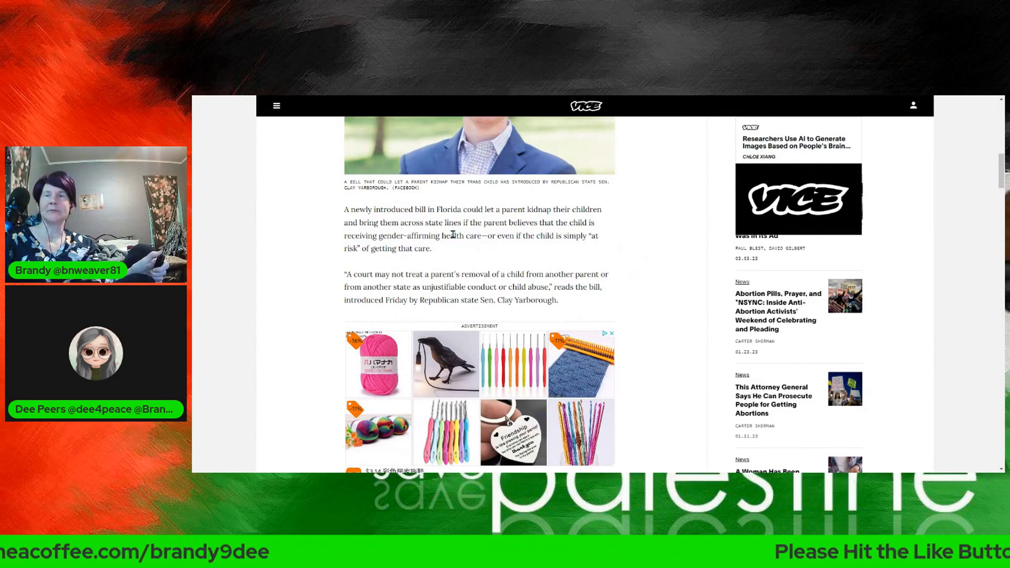
pyautogui.moveTo(488, 260)
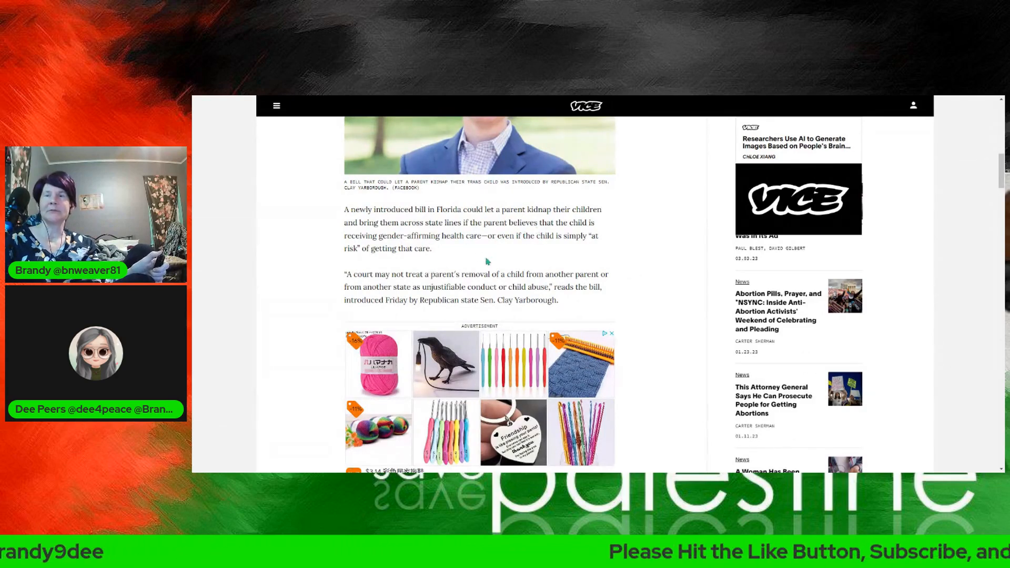
pyautogui.moveTo(472, 252)
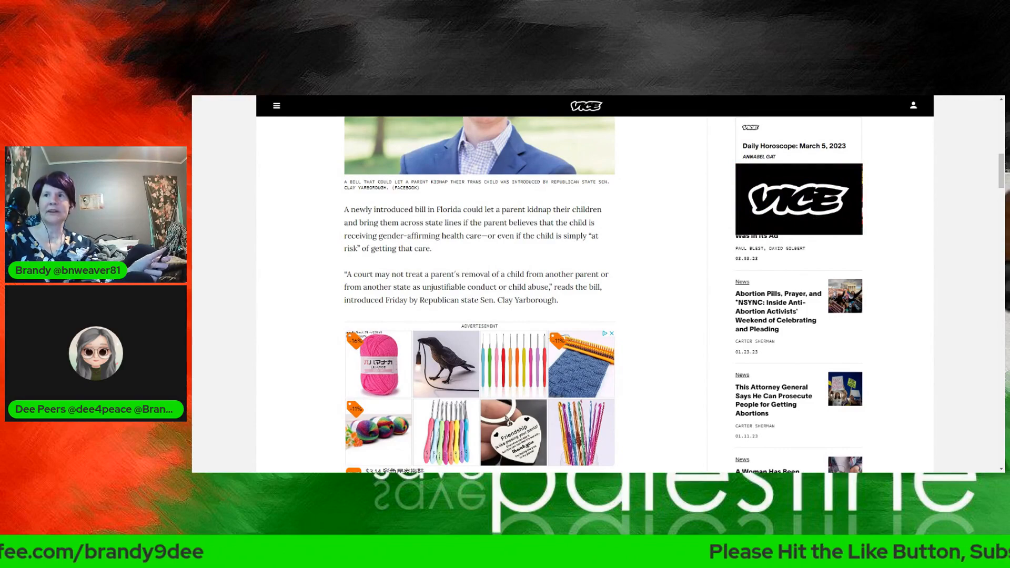
pyautogui.scroll(-3)
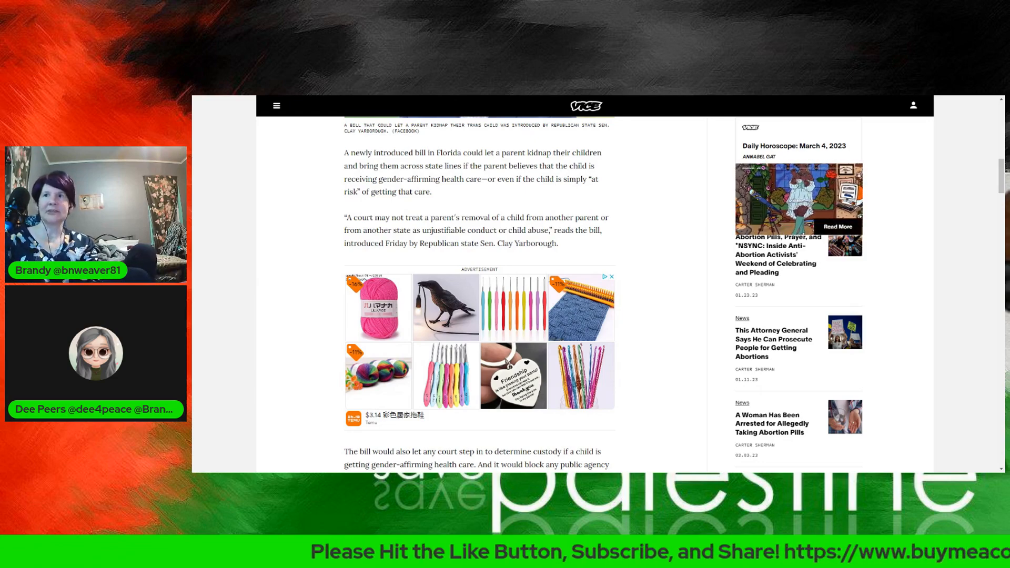
pyautogui.scroll(-3)
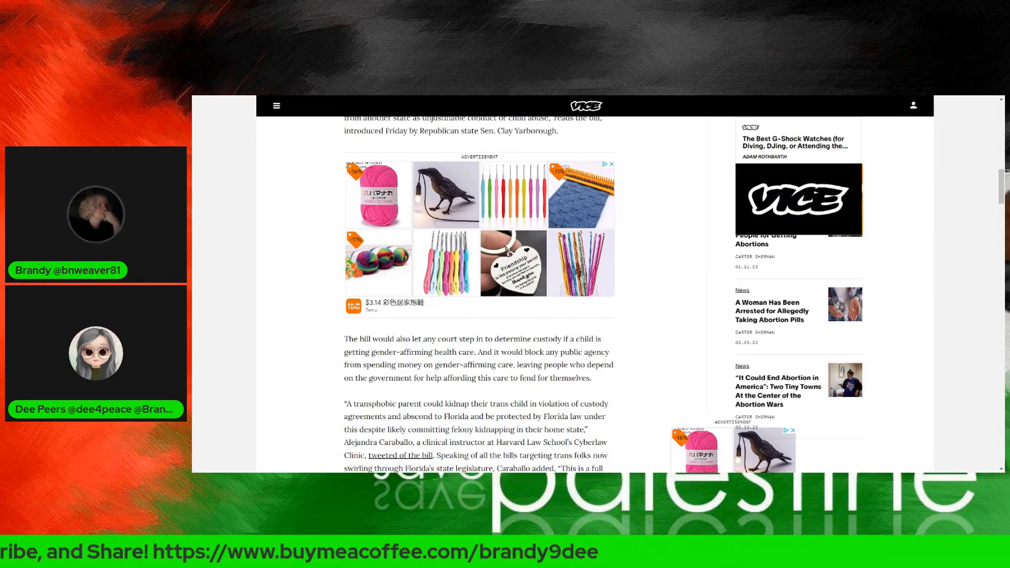
pyautogui.scroll(-3)
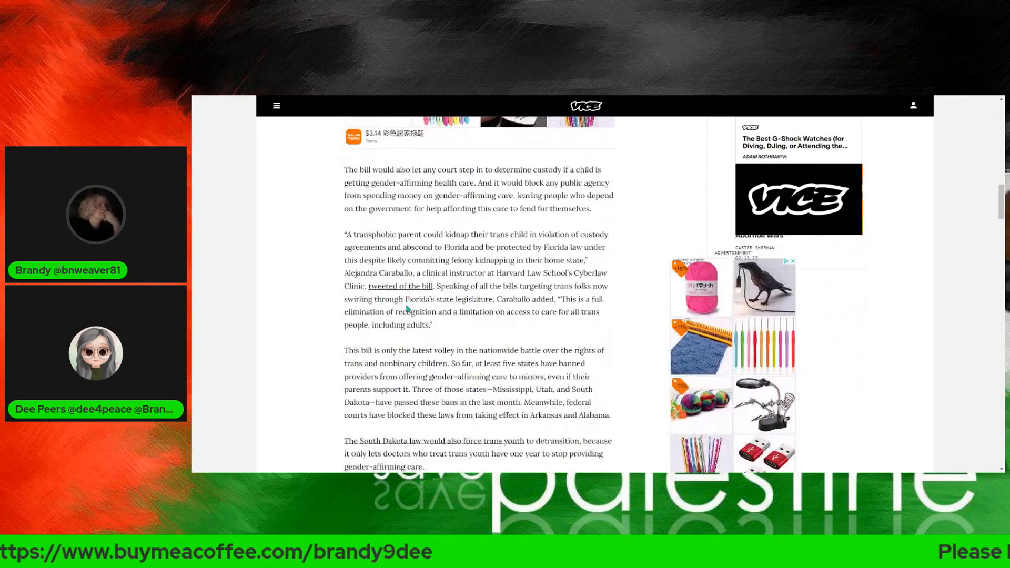
pyautogui.scroll(-3)
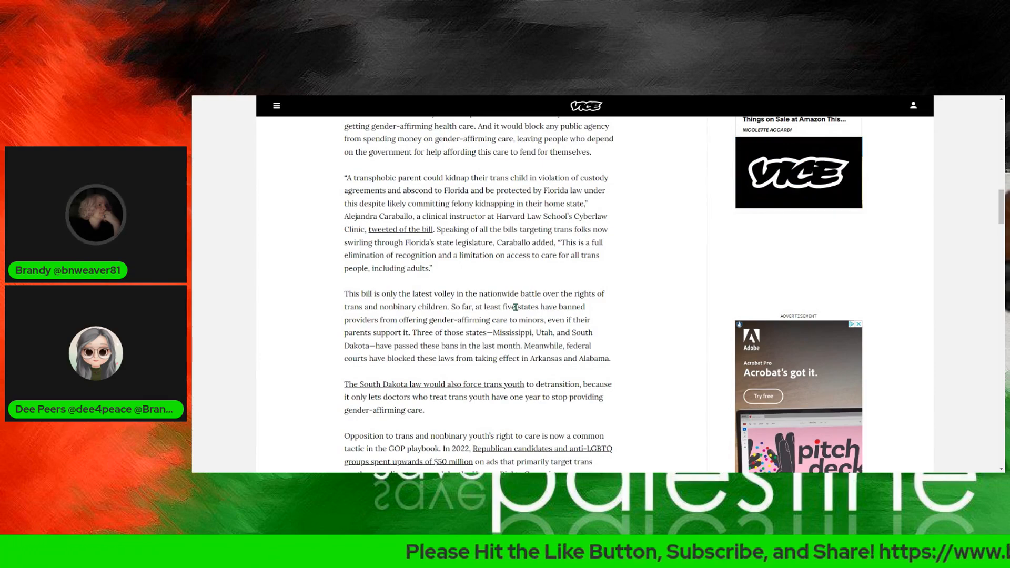
pyautogui.scroll(-3)
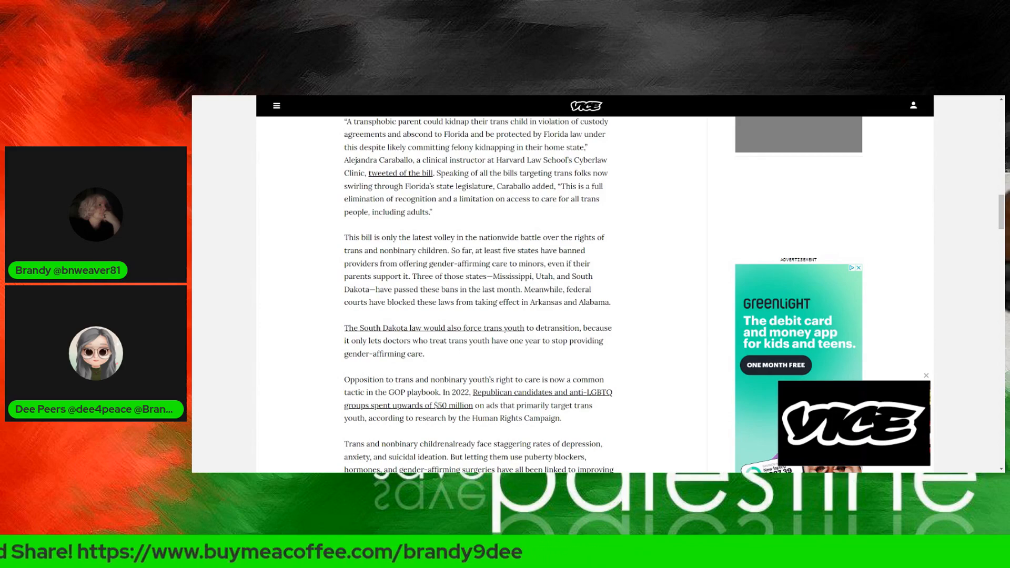
pyautogui.scroll(-3)
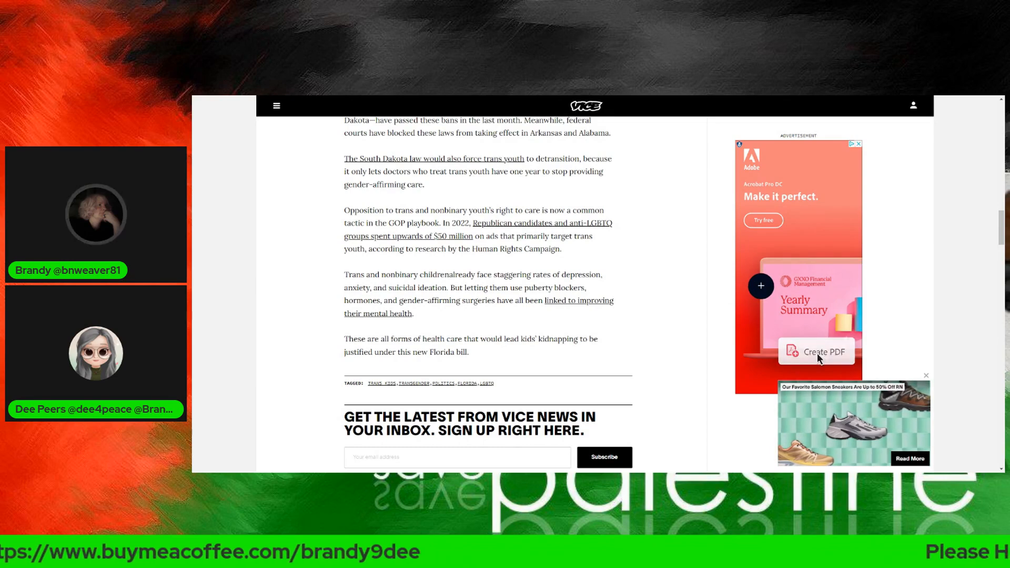
pyautogui.click(817, 352)
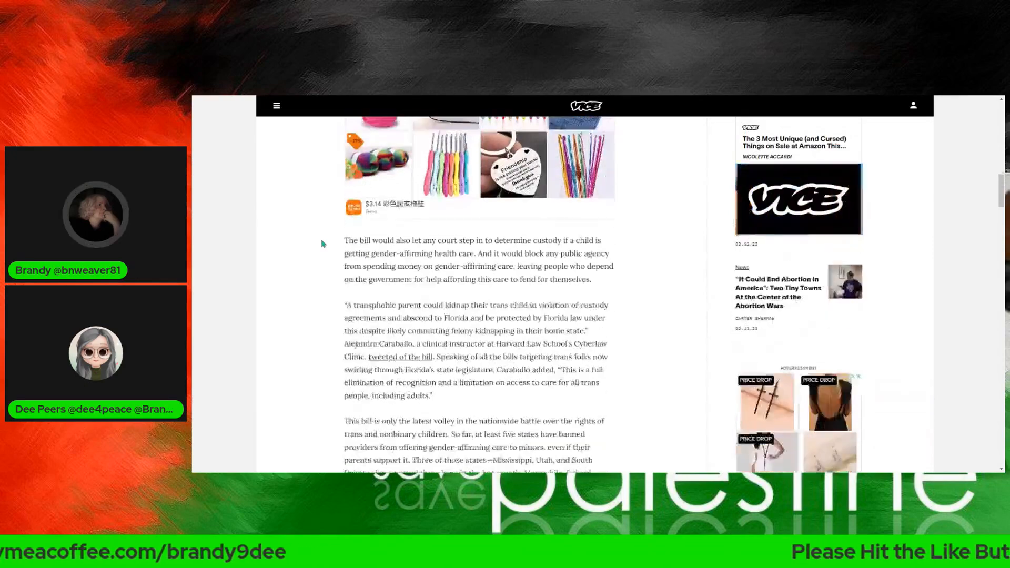
pyautogui.scroll(-3)
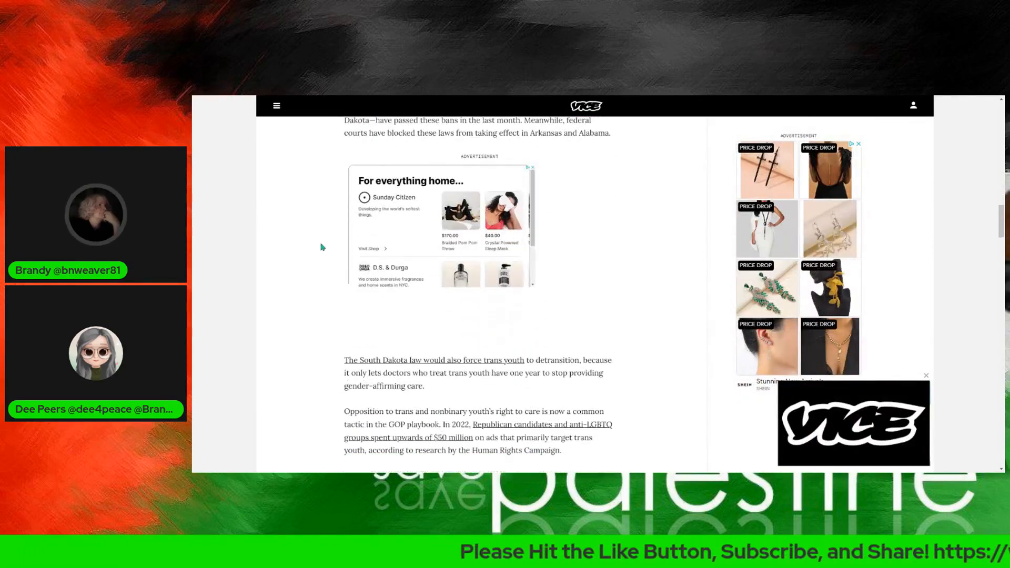
pyautogui.scroll(-3)
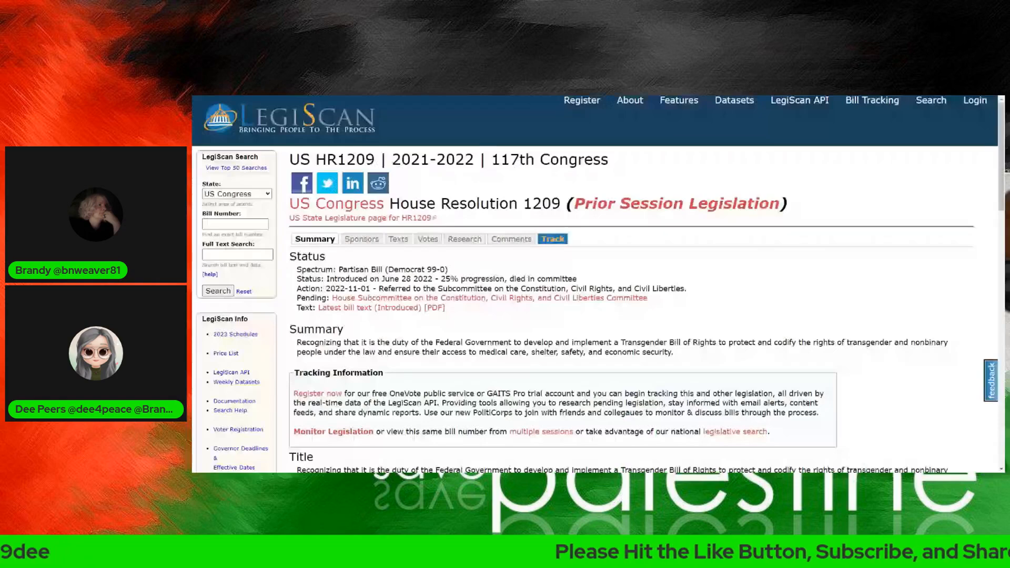
pyautogui.moveTo(562, 215)
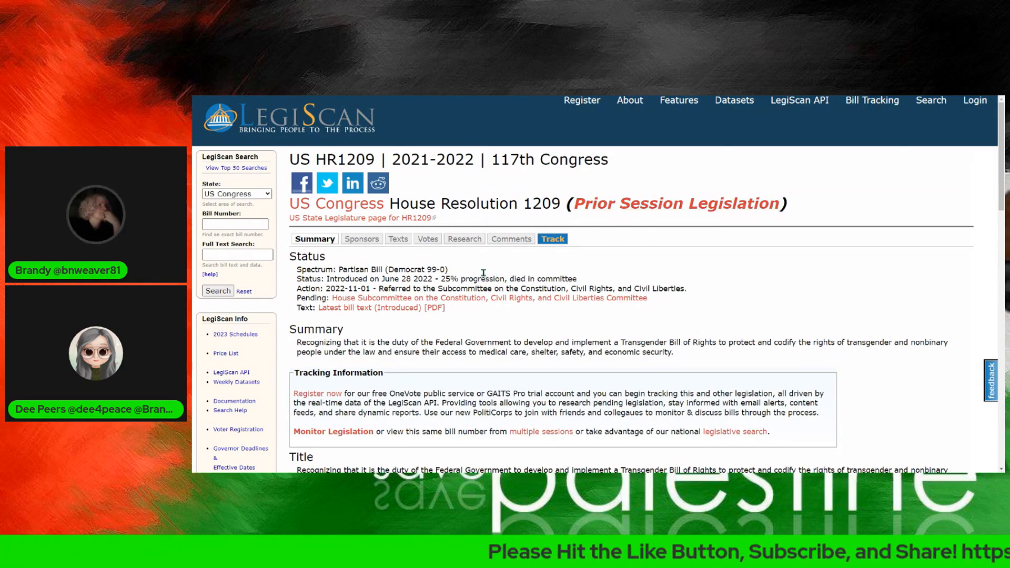
pyautogui.moveTo(651, 219)
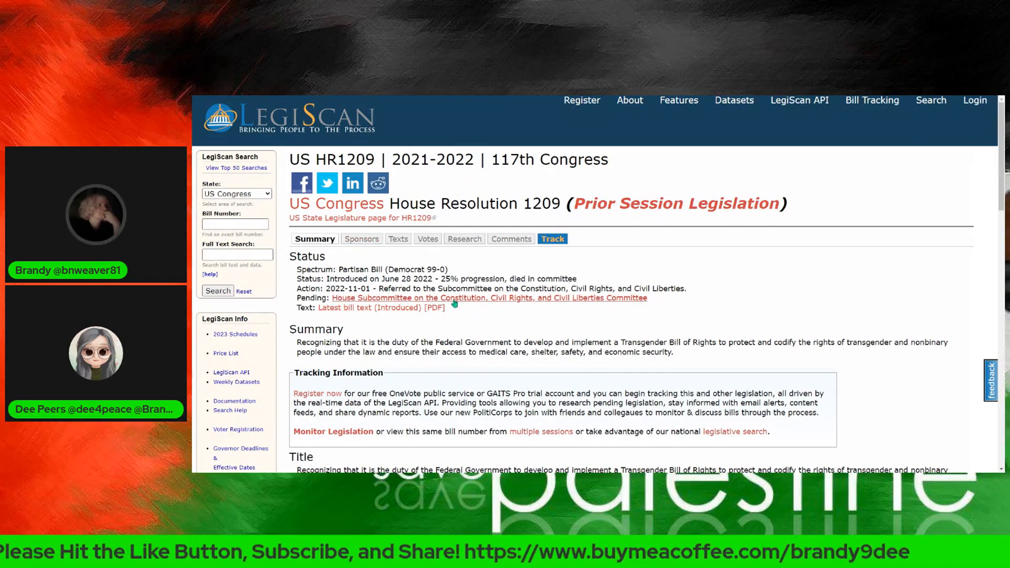
pyautogui.scroll(-3)
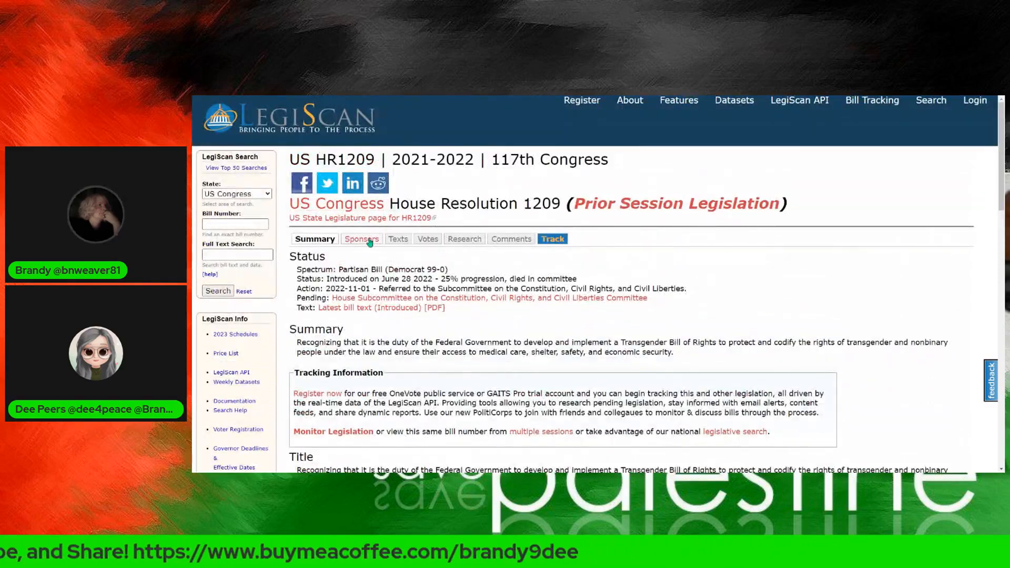
pyautogui.click(361, 239)
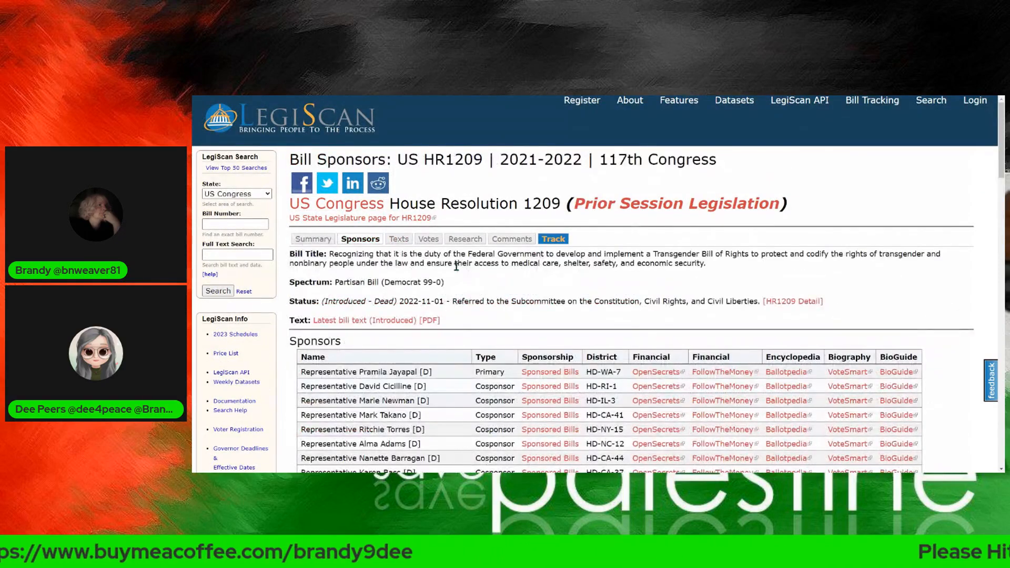
pyautogui.scroll(-3)
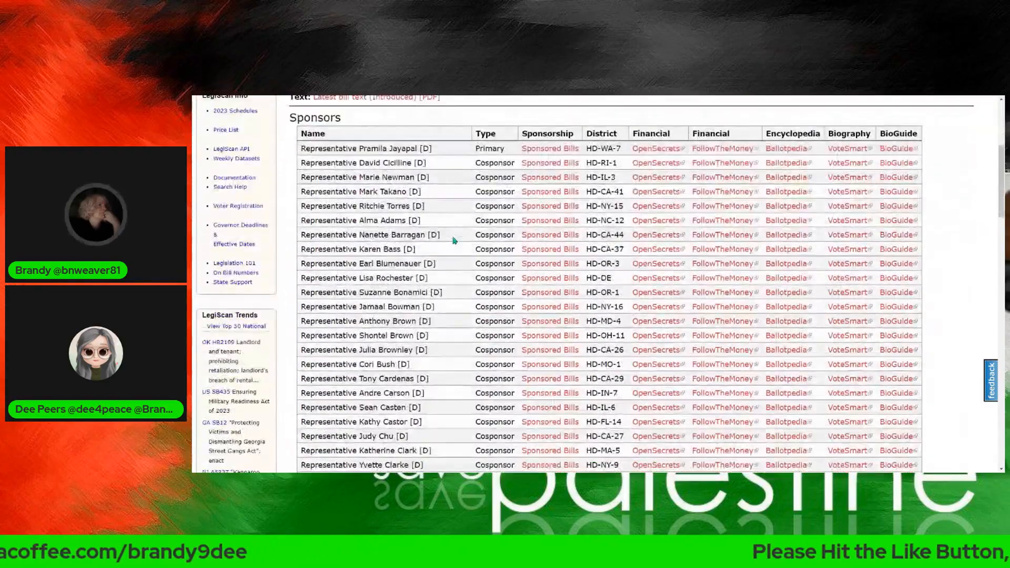
pyautogui.scroll(-3)
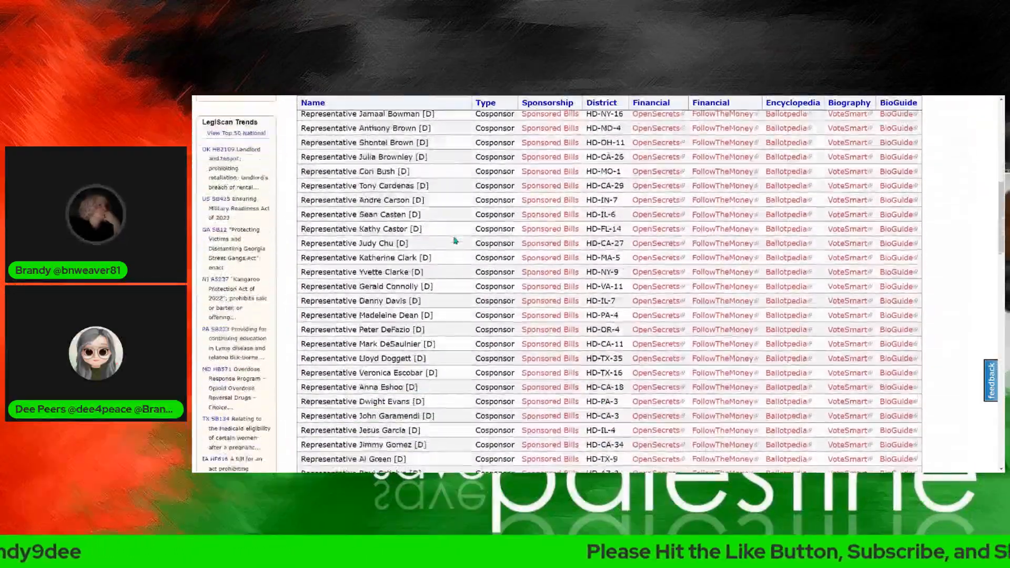
pyautogui.scroll(-3)
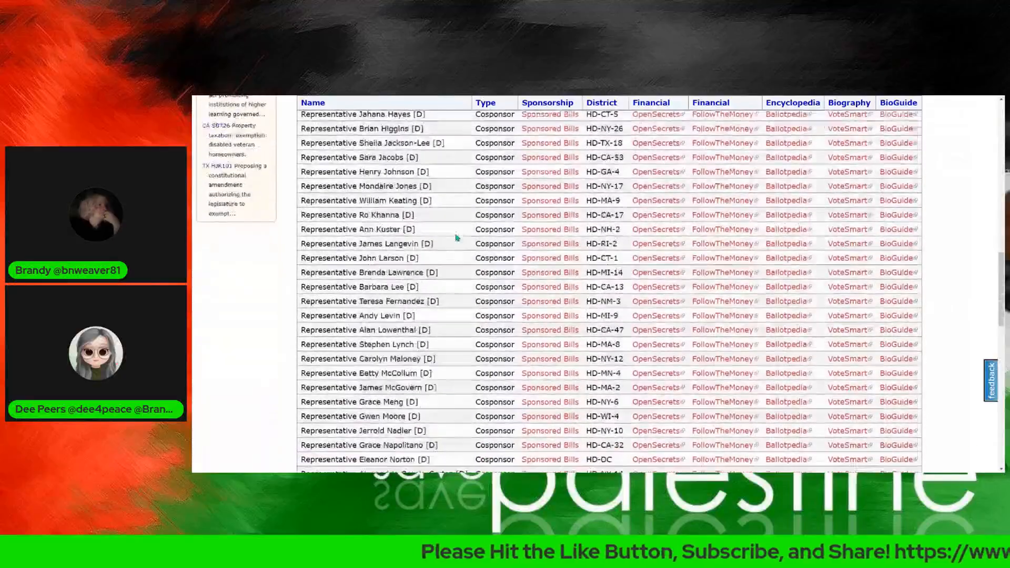
pyautogui.scroll(-3)
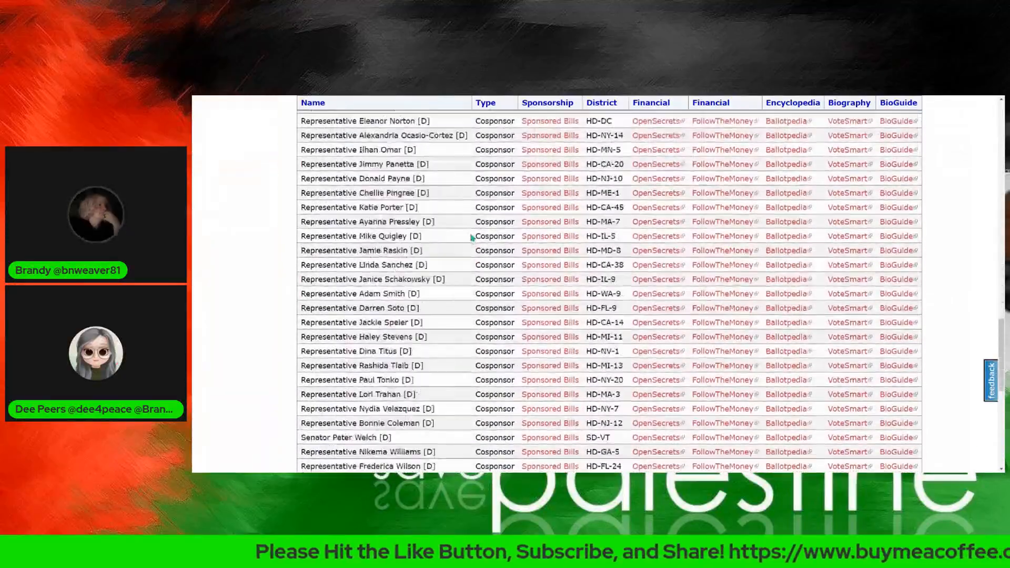
pyautogui.scroll(-3)
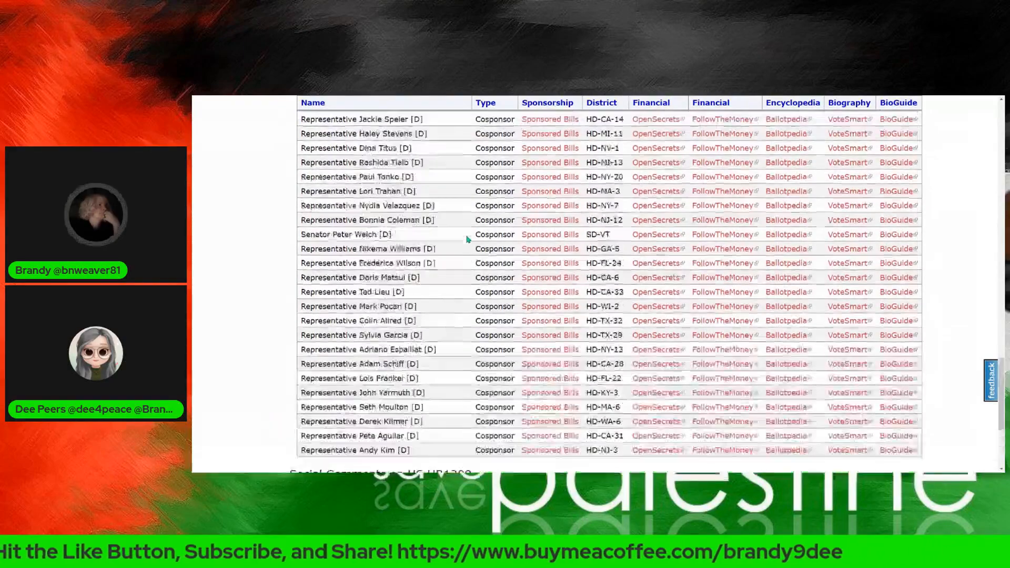
pyautogui.scroll(-3)
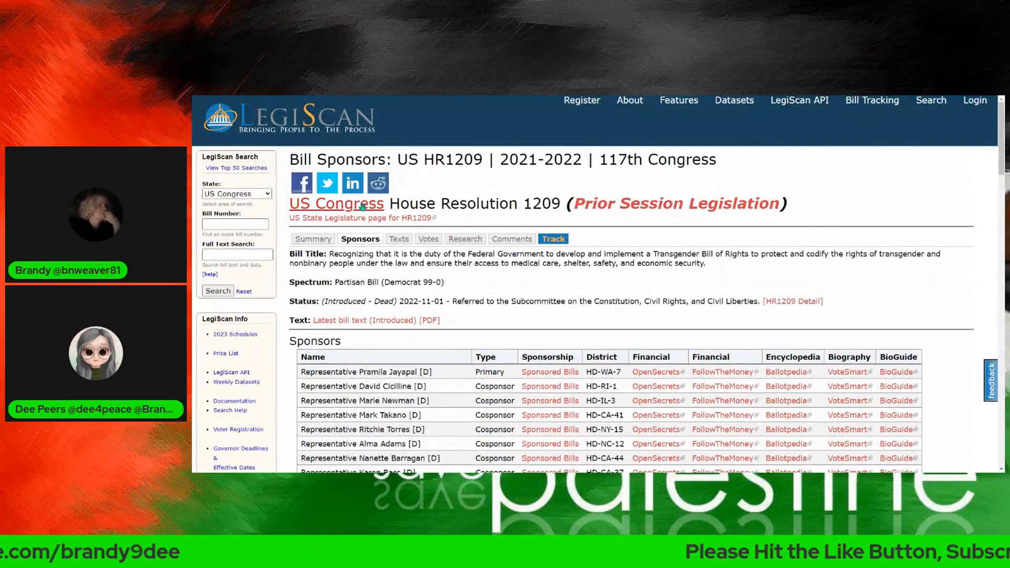
pyautogui.click(313, 239)
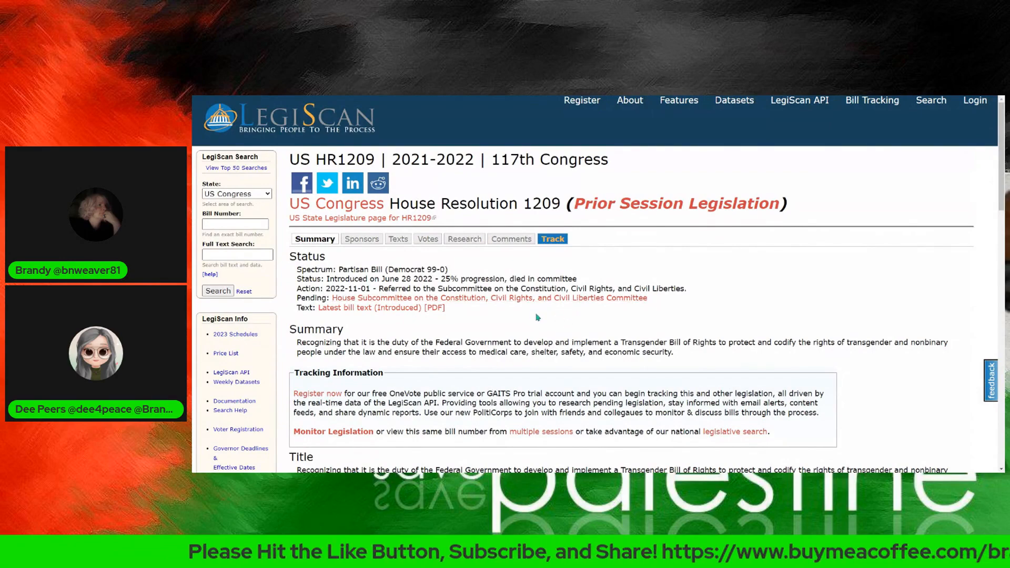
pyautogui.scroll(-3)
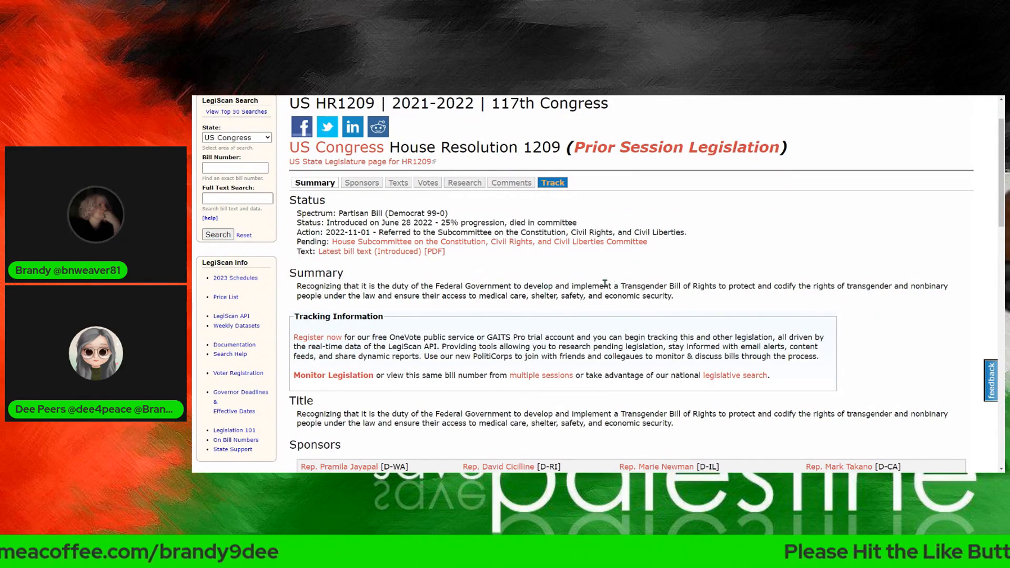
pyautogui.moveTo(646, 296)
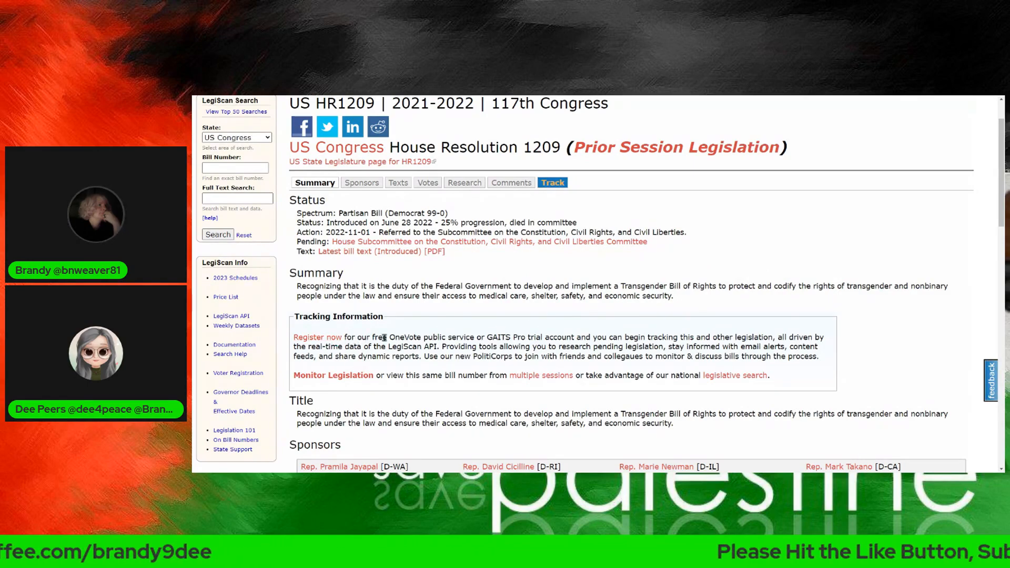
pyautogui.scroll(-3)
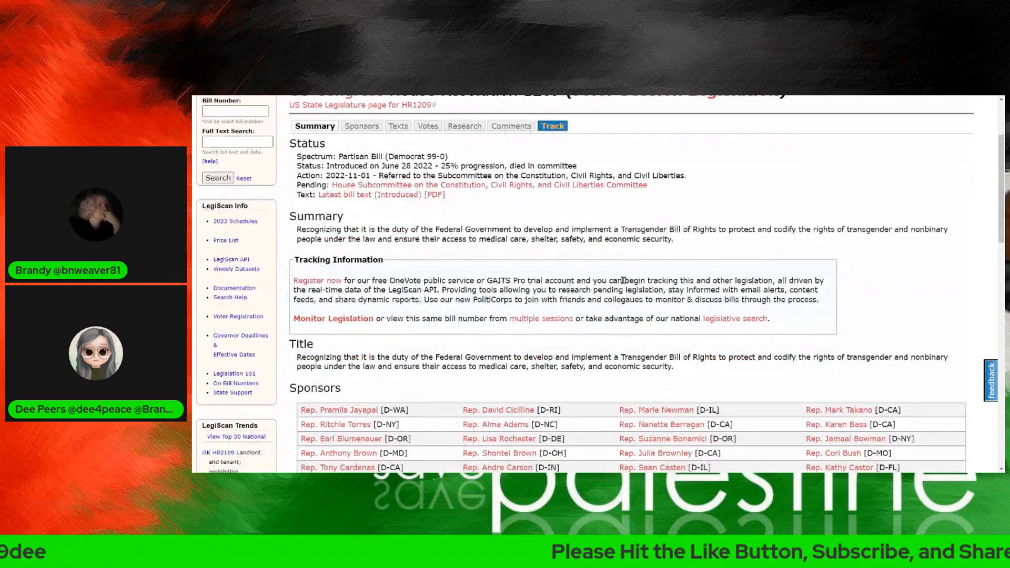
pyautogui.scroll(-3)
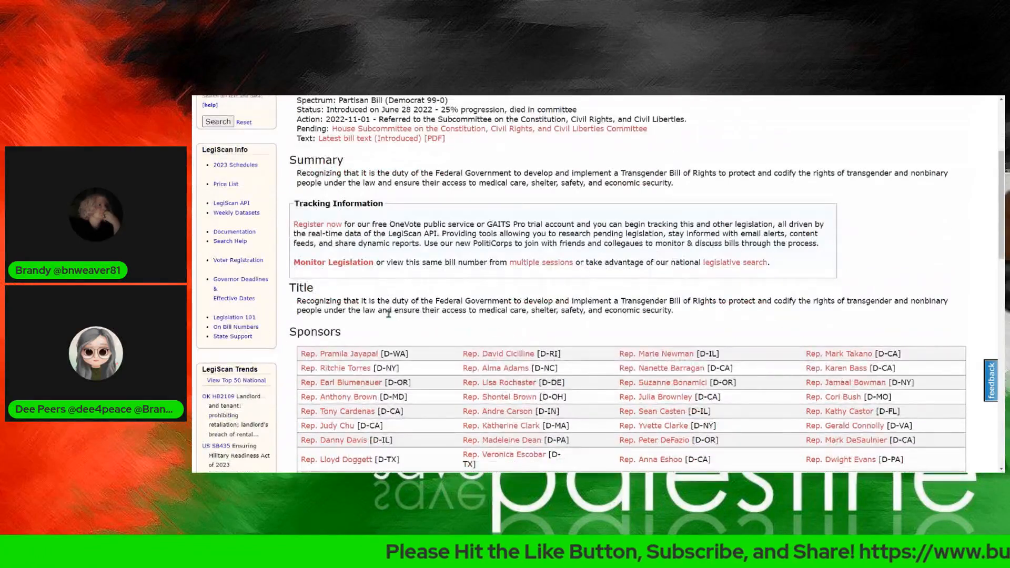
pyautogui.scroll(3)
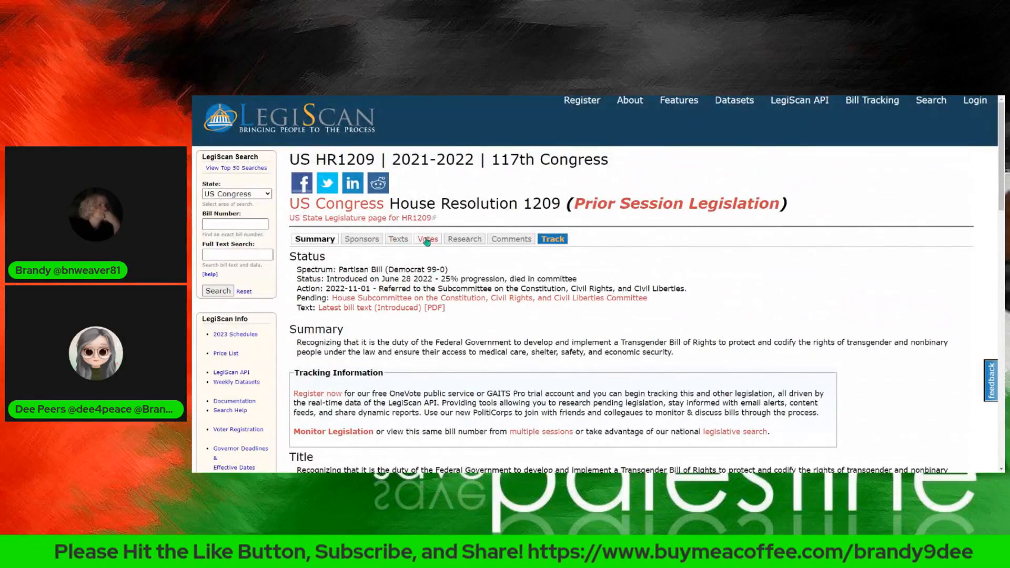
# Show HR1209's Votes page, which has no roll call records on file
pyautogui.click(428, 239)
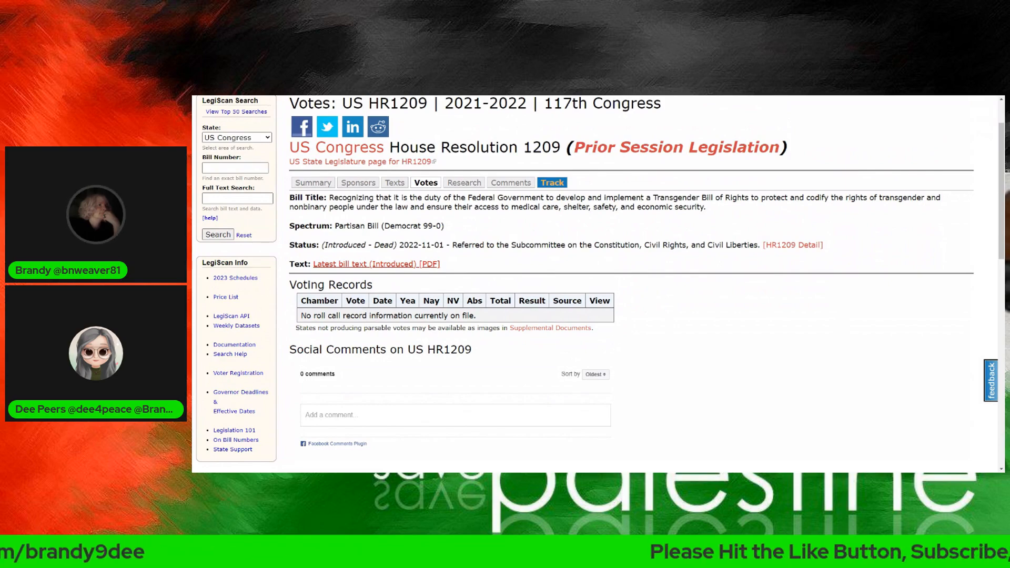
# View HR1209's introduced text, the 9-page H. Res. 1209 PDF
pyautogui.click(395, 182)
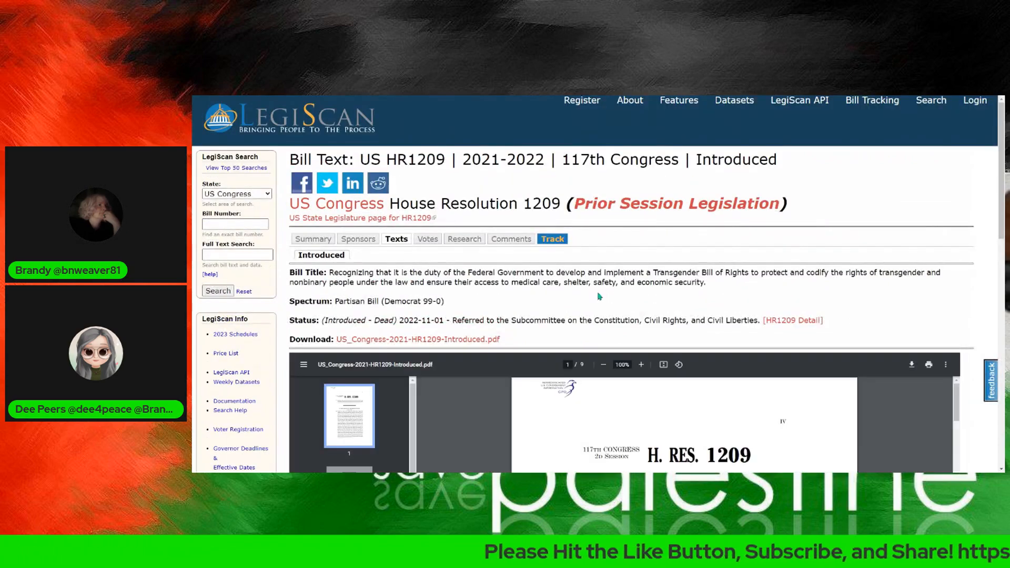
pyautogui.scroll(-3)
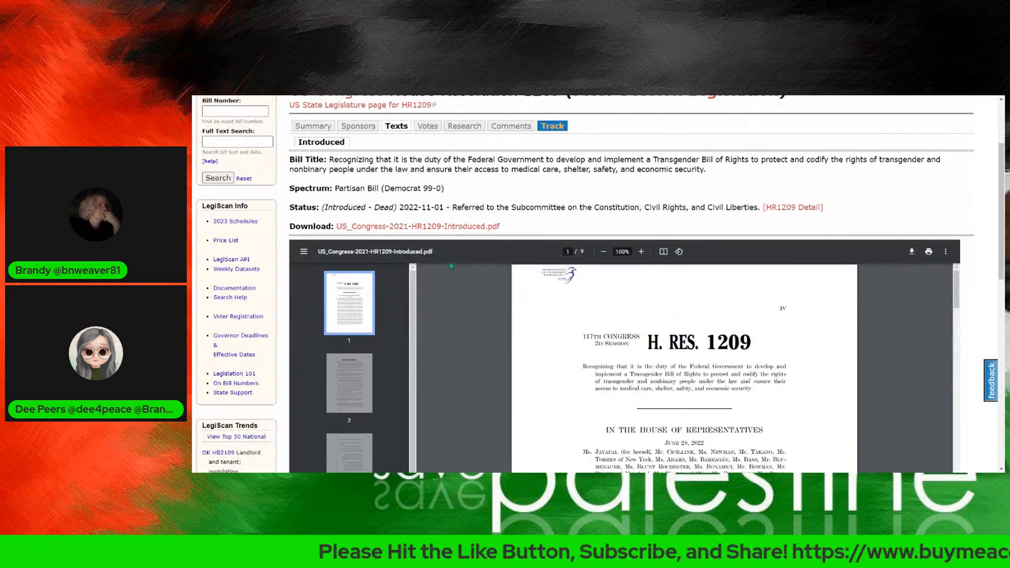
pyautogui.moveTo(484, 203)
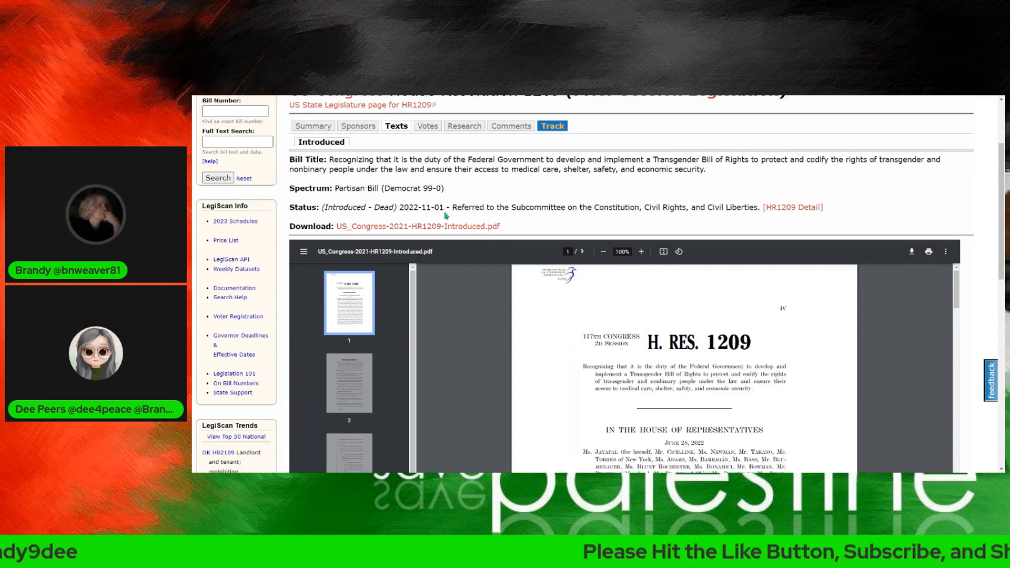
pyautogui.moveTo(368, 218)
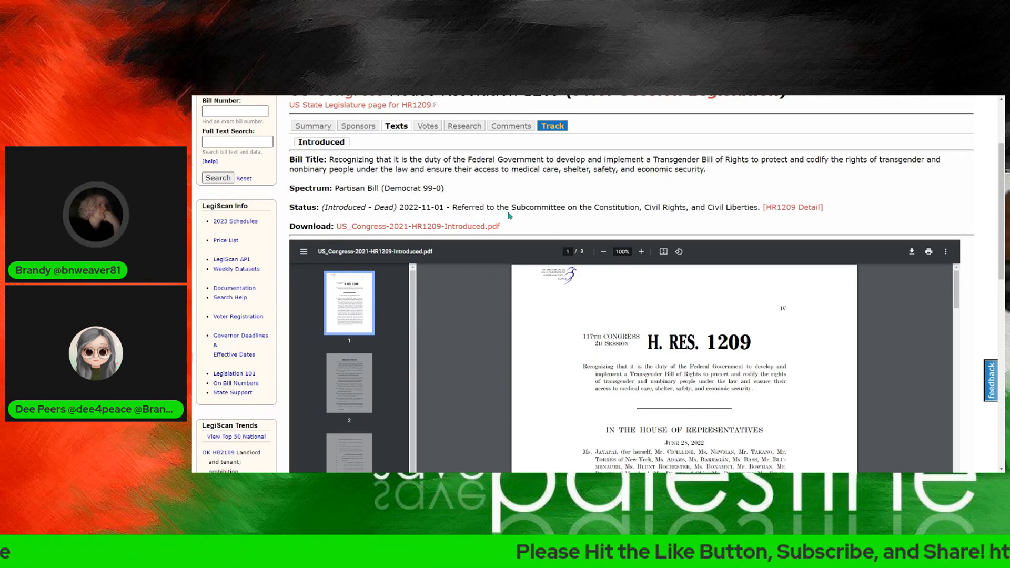
pyautogui.moveTo(719, 181)
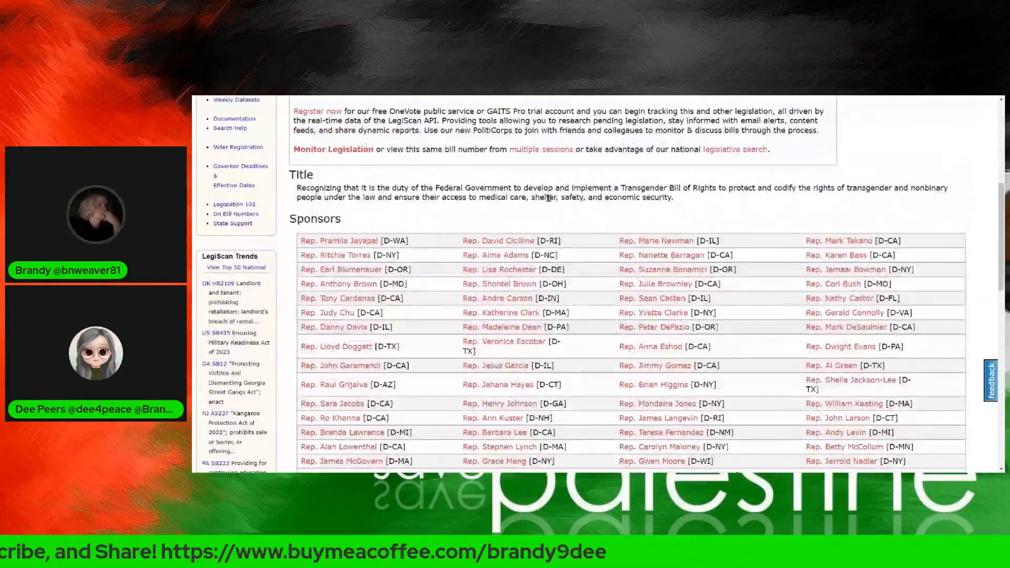
pyautogui.scroll(-3)
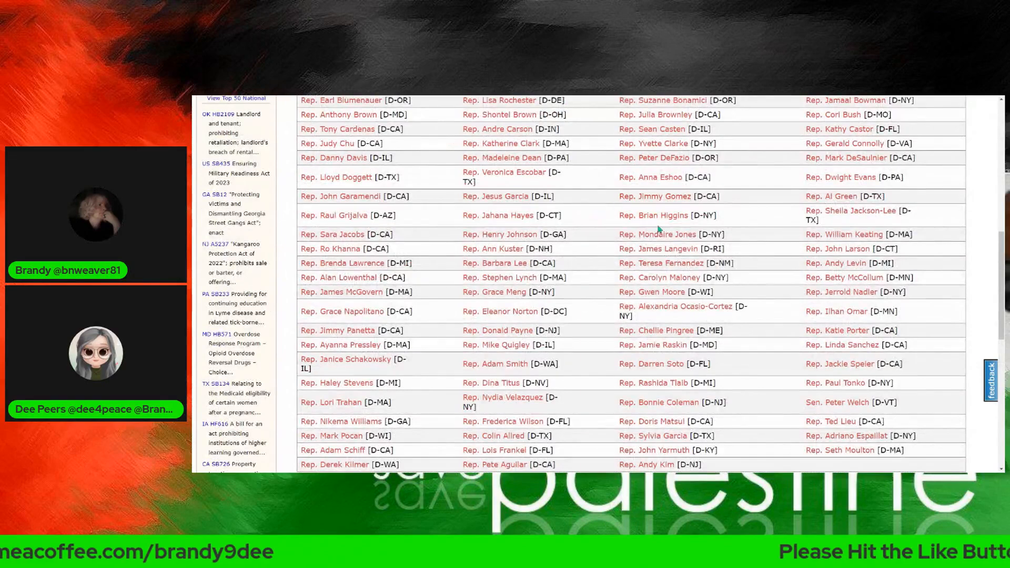
pyautogui.scroll(-3)
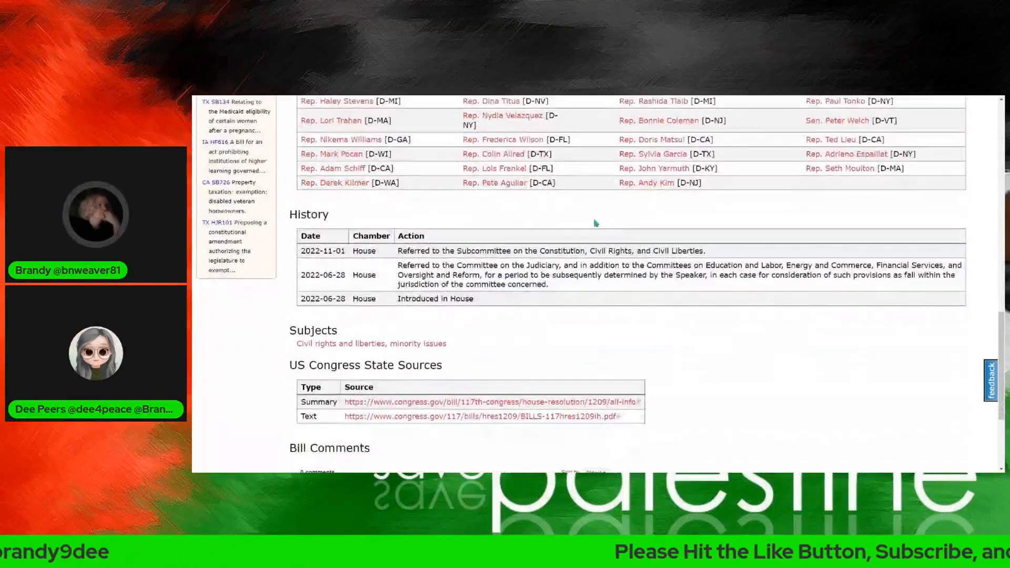
pyautogui.scroll(-3)
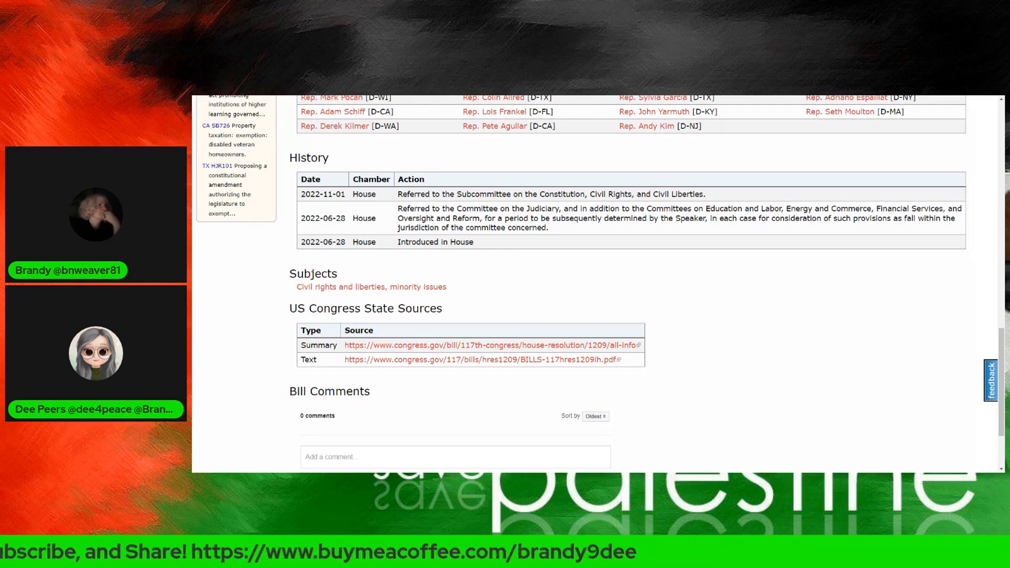
pyautogui.moveTo(735, 227)
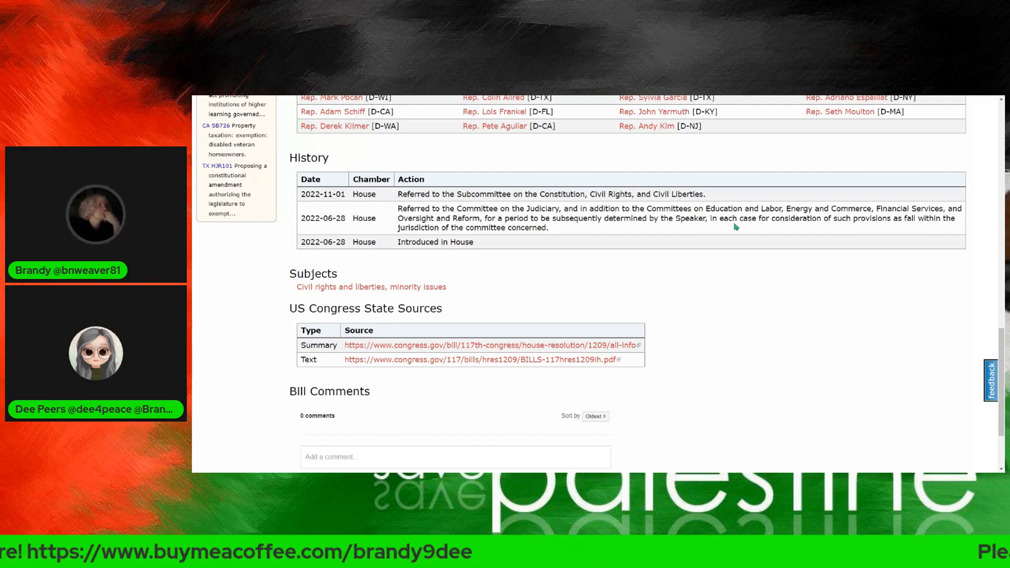
pyautogui.moveTo(588, 222)
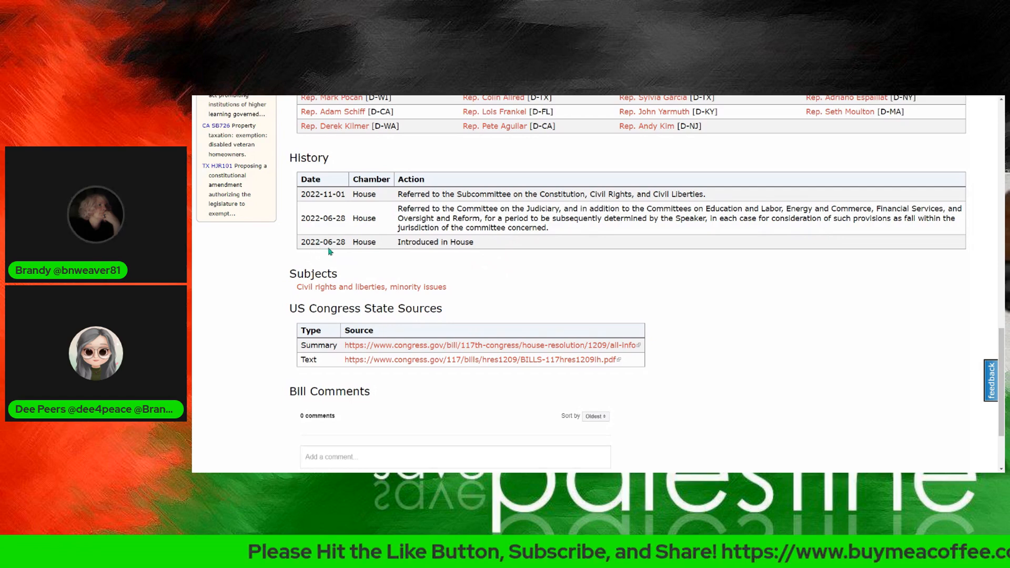
pyautogui.moveTo(337, 210)
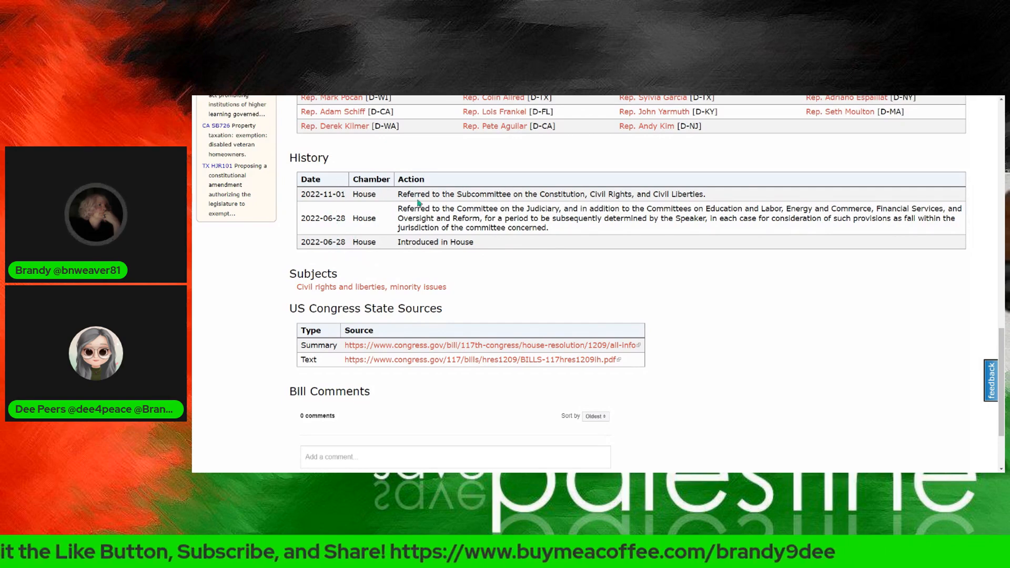
pyautogui.moveTo(551, 221)
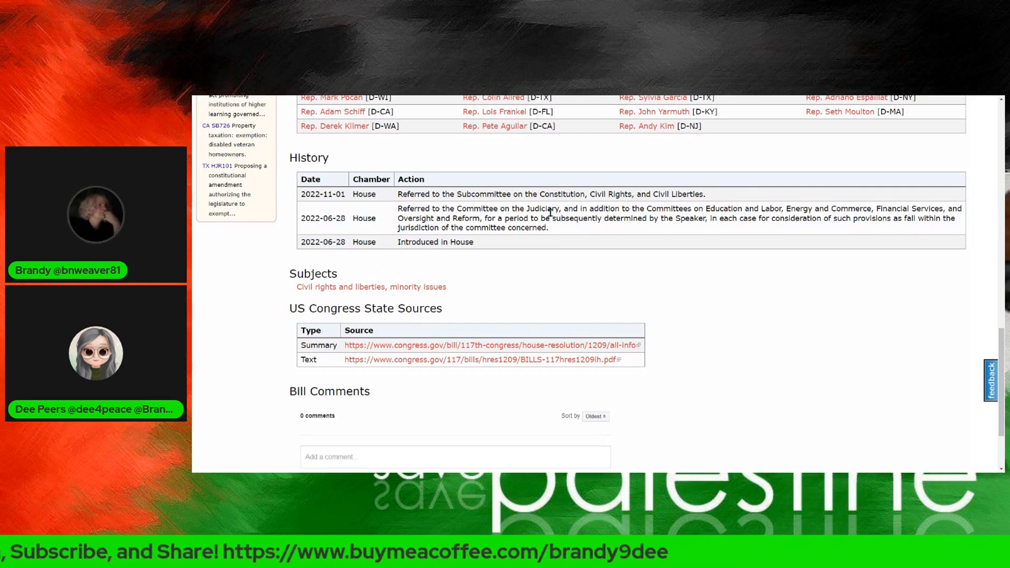
pyautogui.moveTo(601, 290)
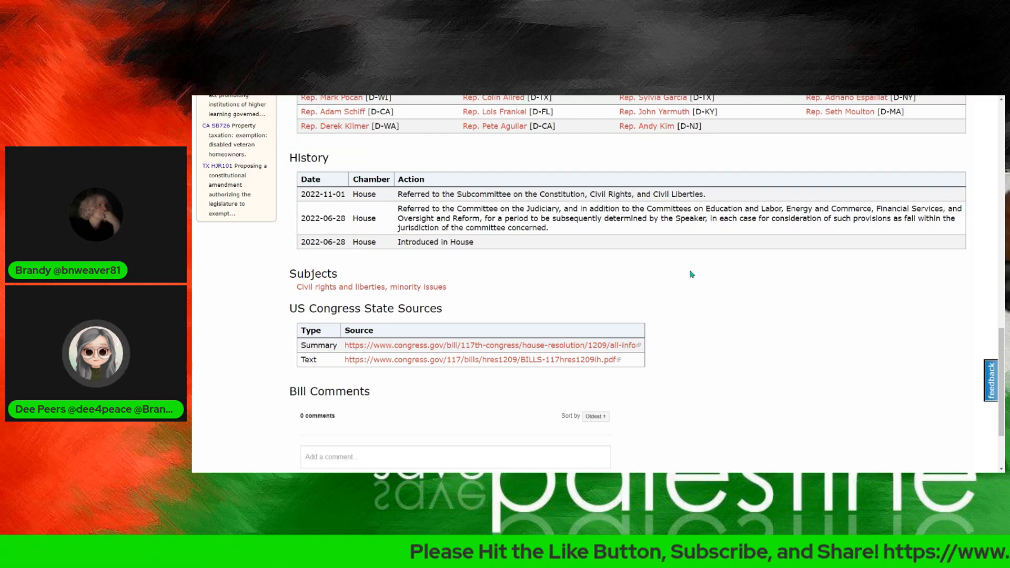
pyautogui.moveTo(493, 264)
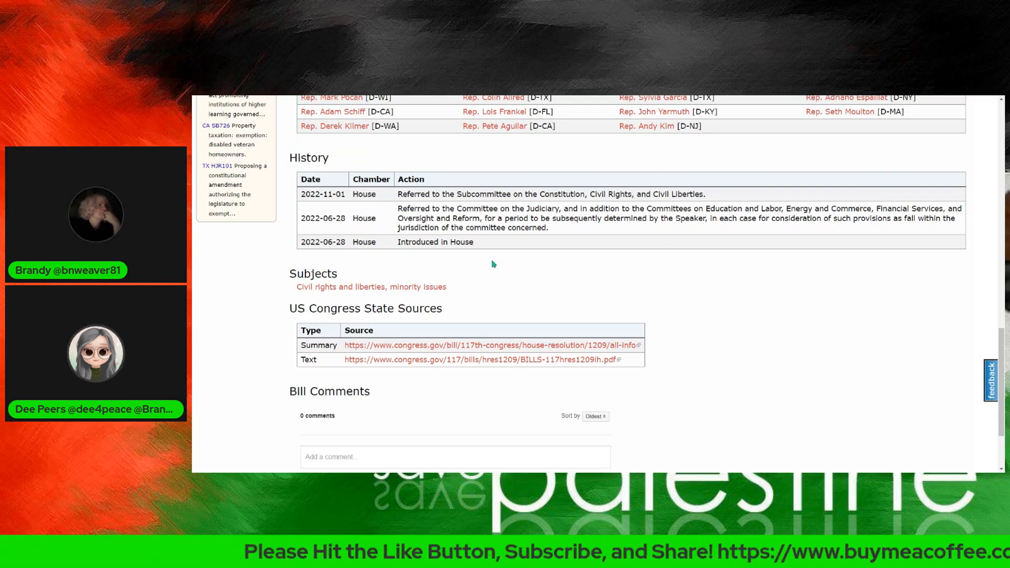
pyautogui.moveTo(640, 153)
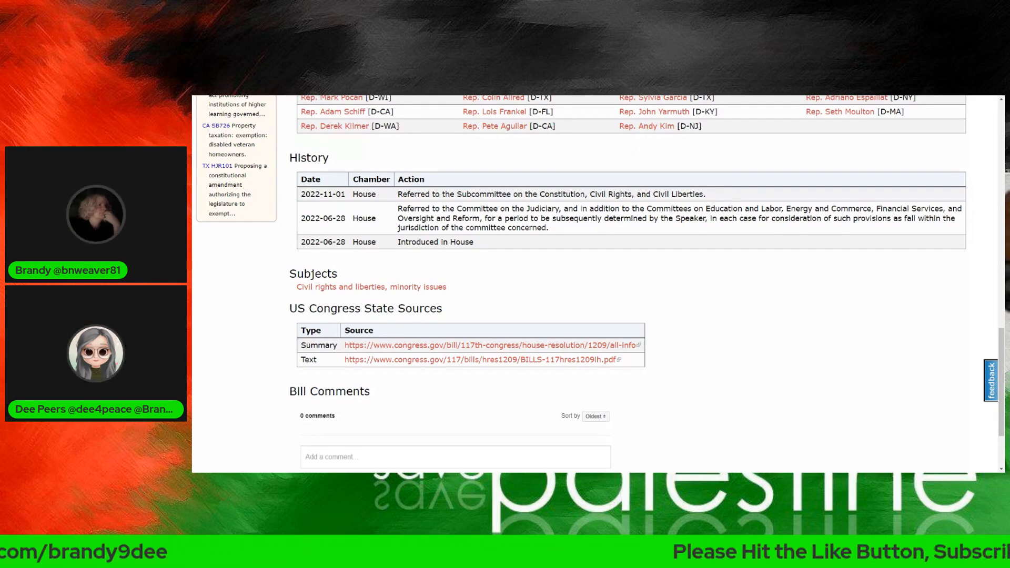
pyautogui.moveTo(558, 135)
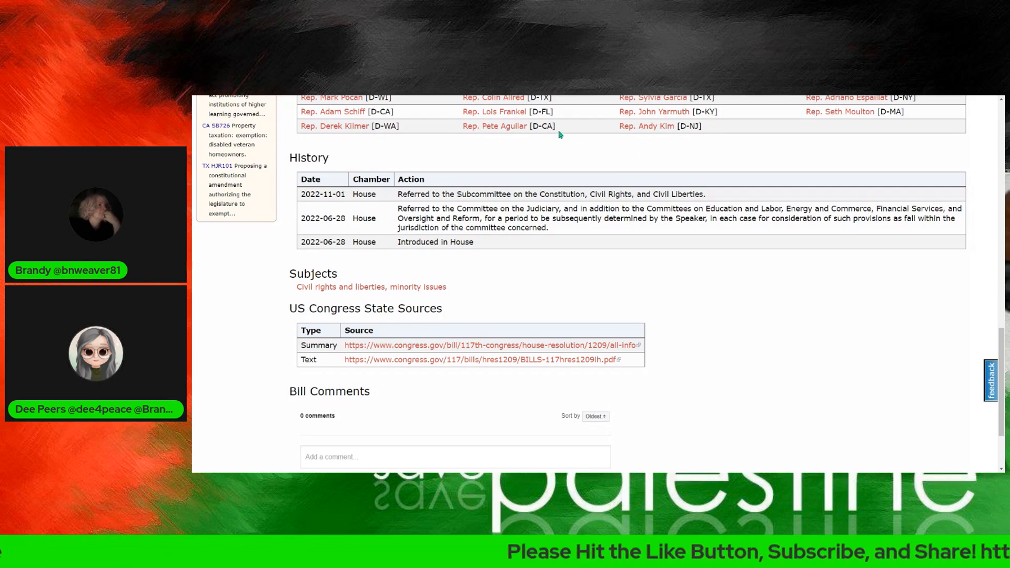
pyautogui.moveTo(572, 159)
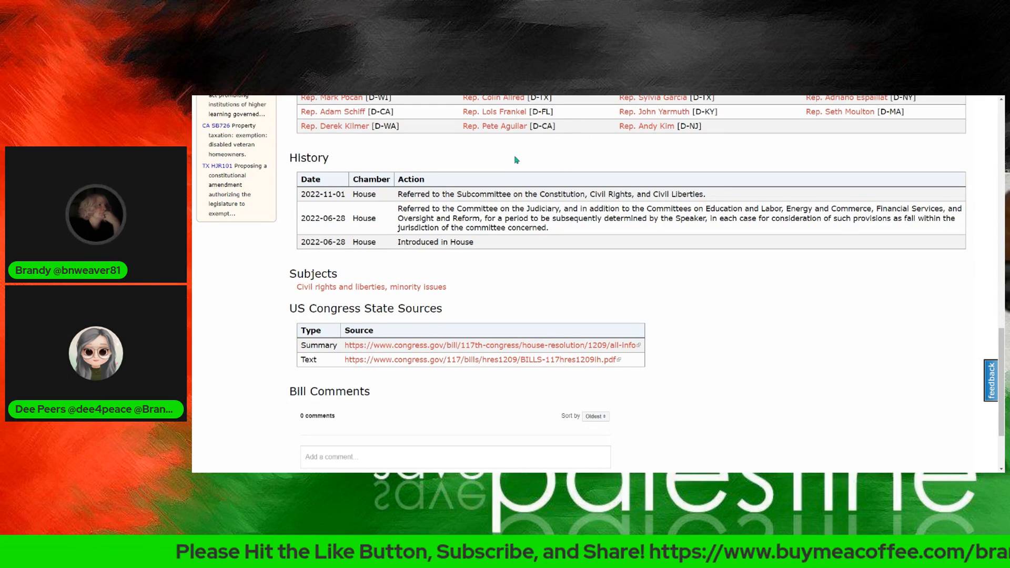
pyautogui.moveTo(528, 208)
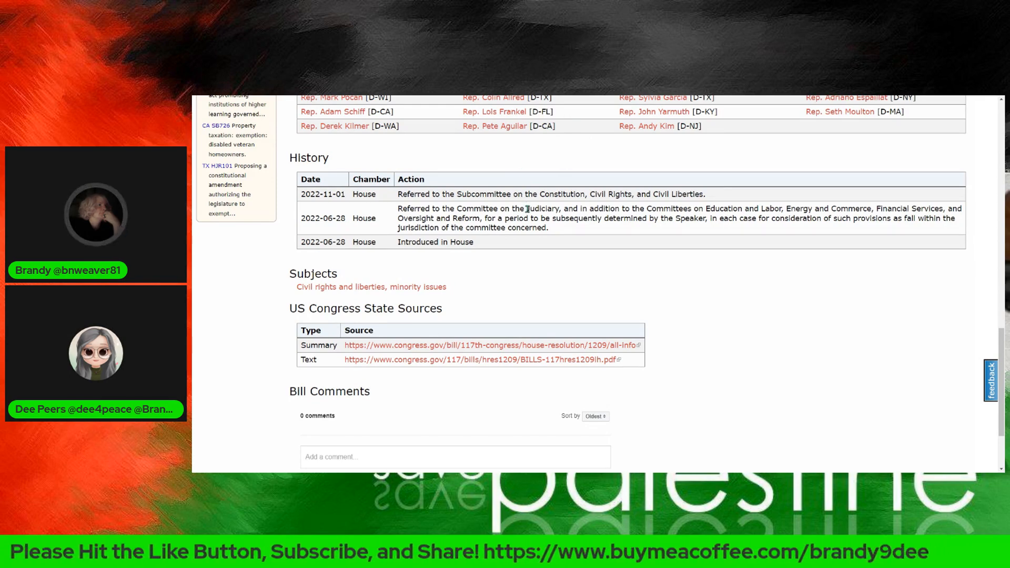
pyautogui.moveTo(548, 272)
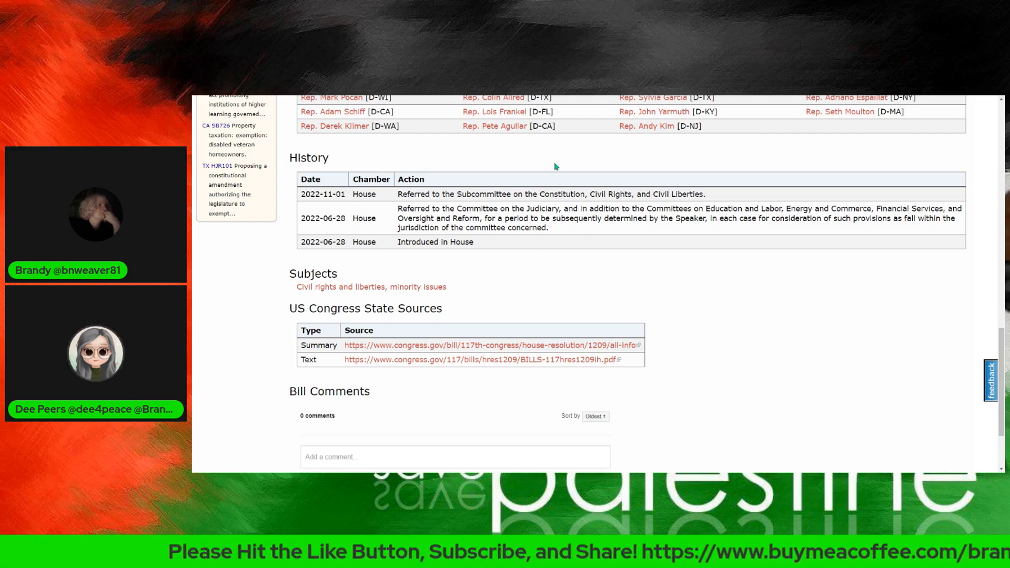
pyautogui.moveTo(559, 162)
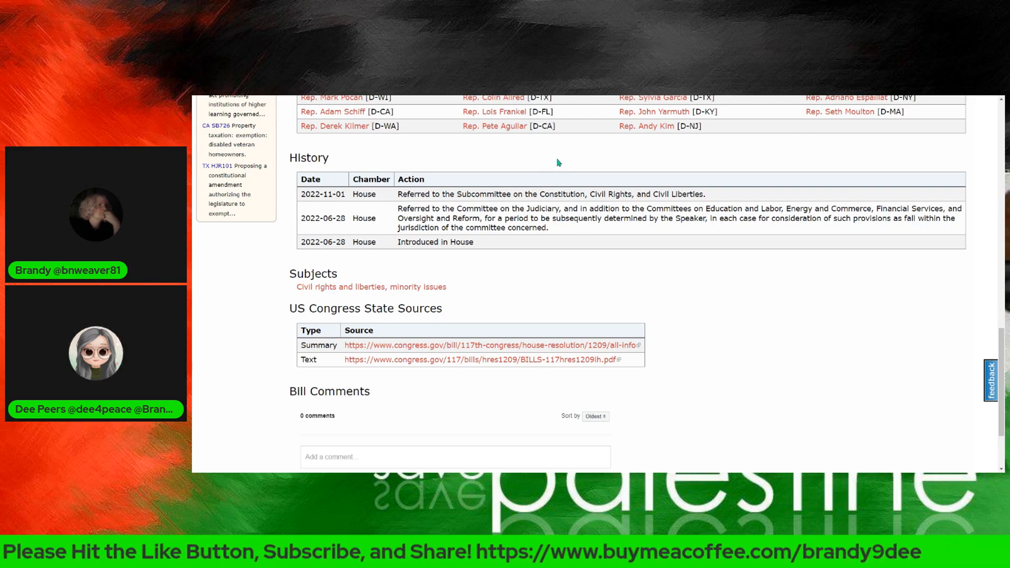